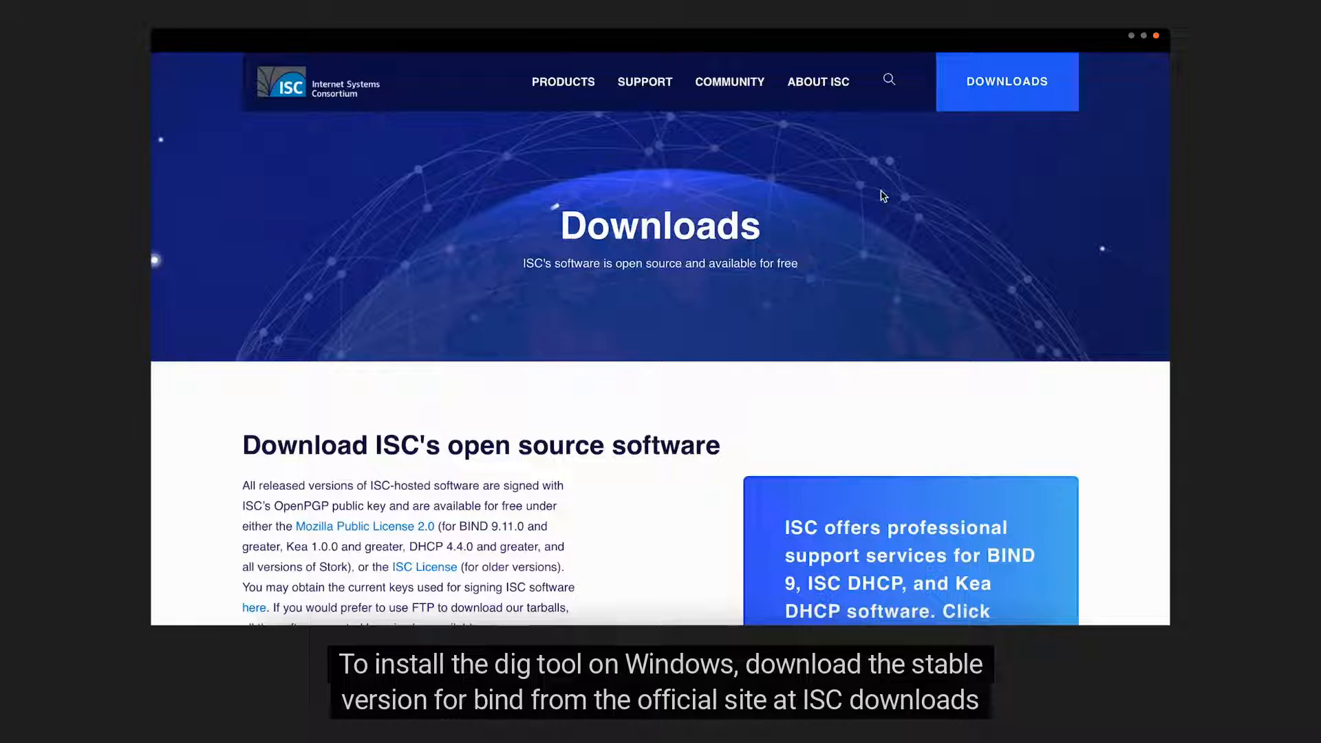
Step: Download the BIND9.16.43.x64.zip Windows package from the BIND 9 downloads table
scroll(down, 3)
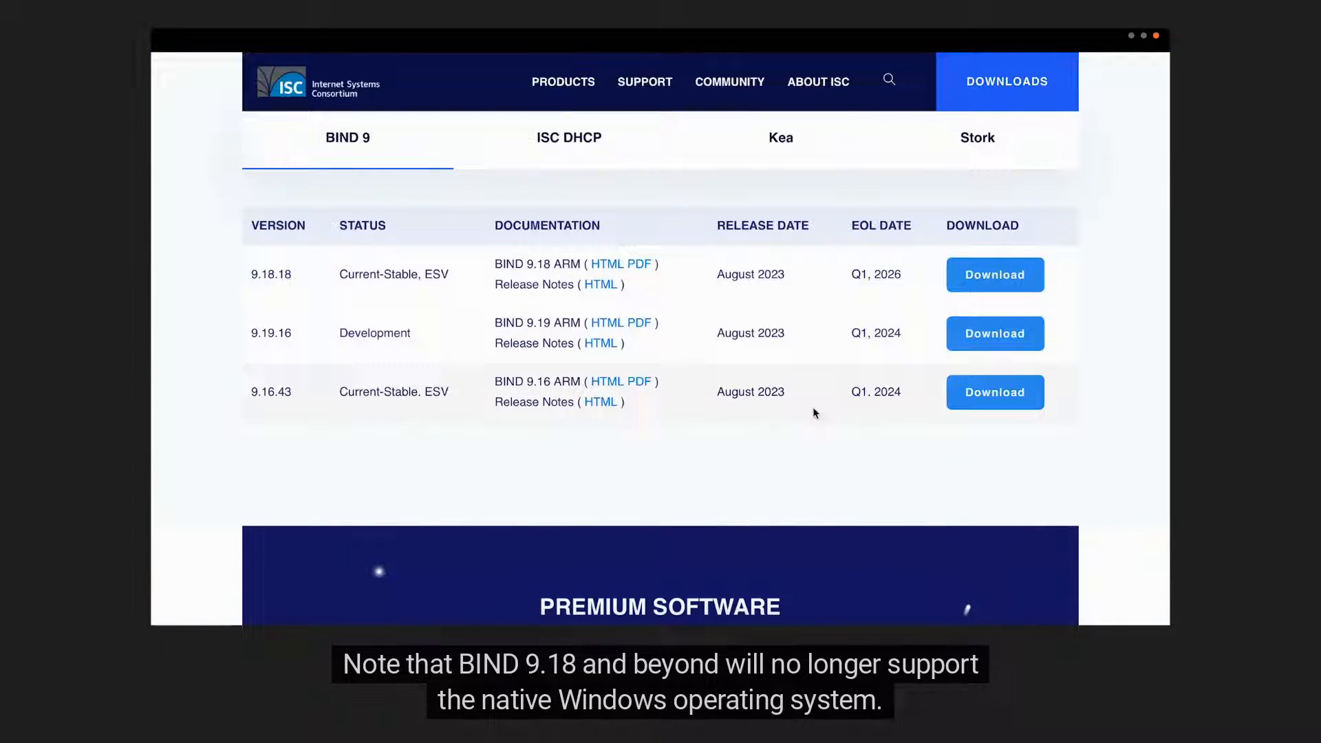
mouse_move(684, 409)
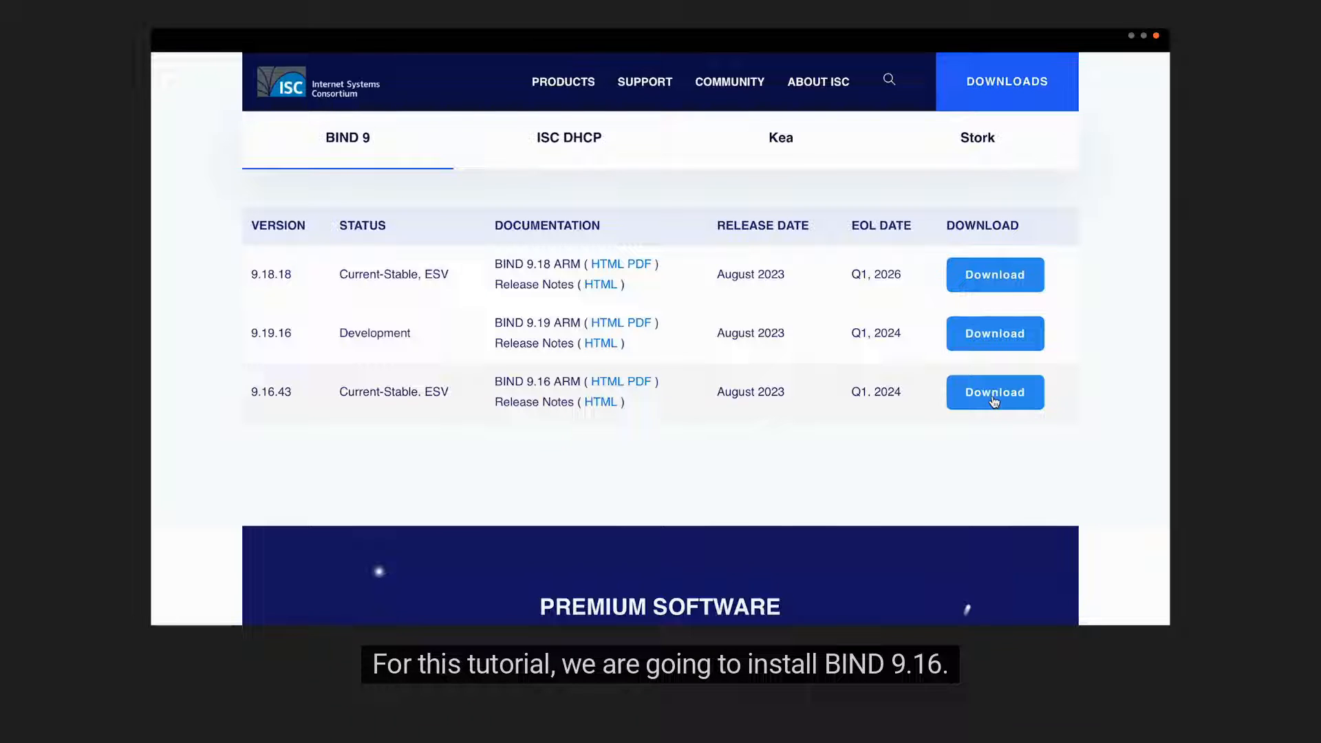
click(994, 392)
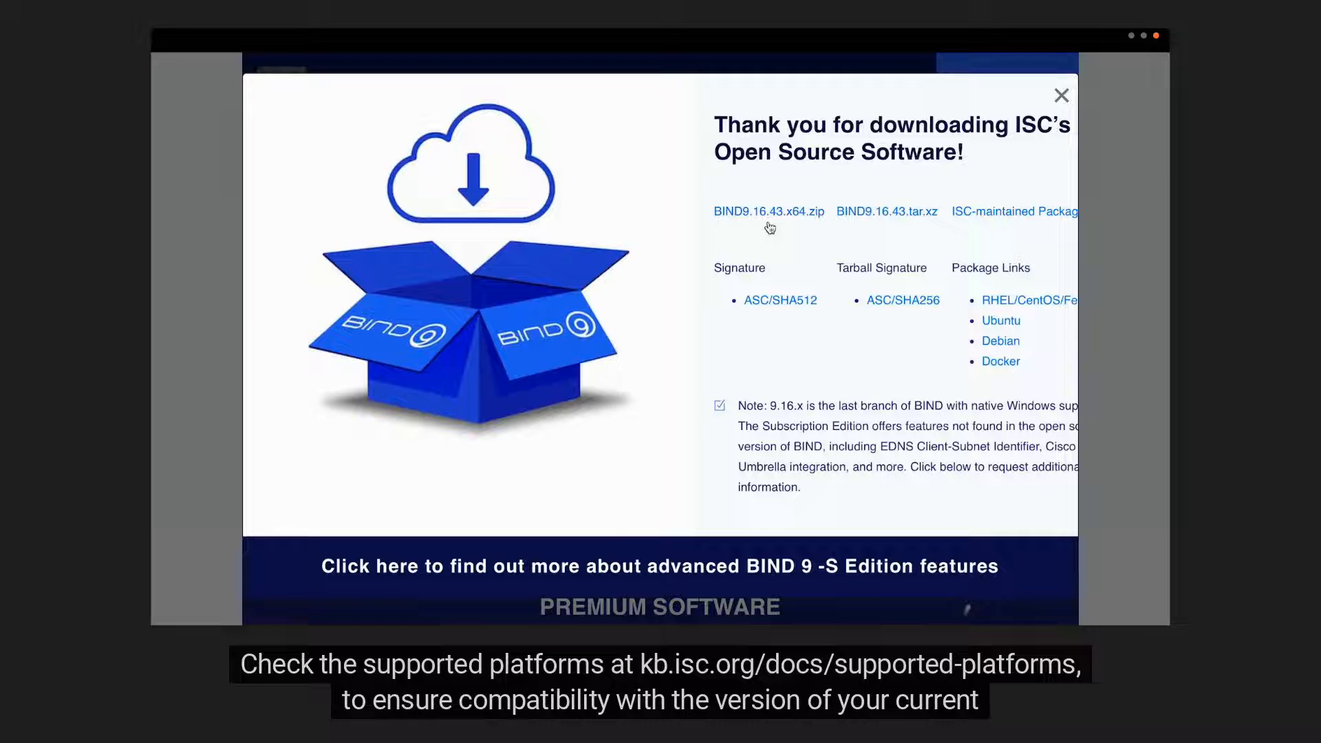
click(1062, 95)
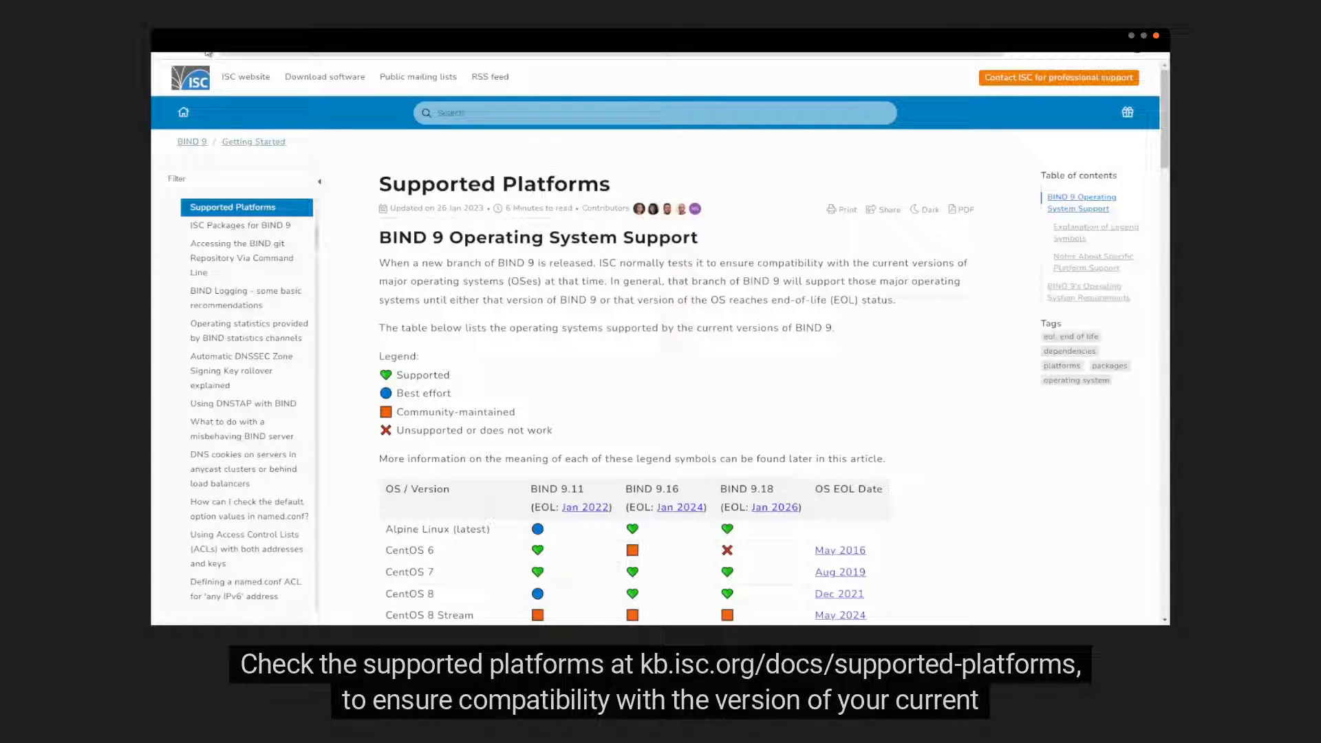
scroll(down, 3)
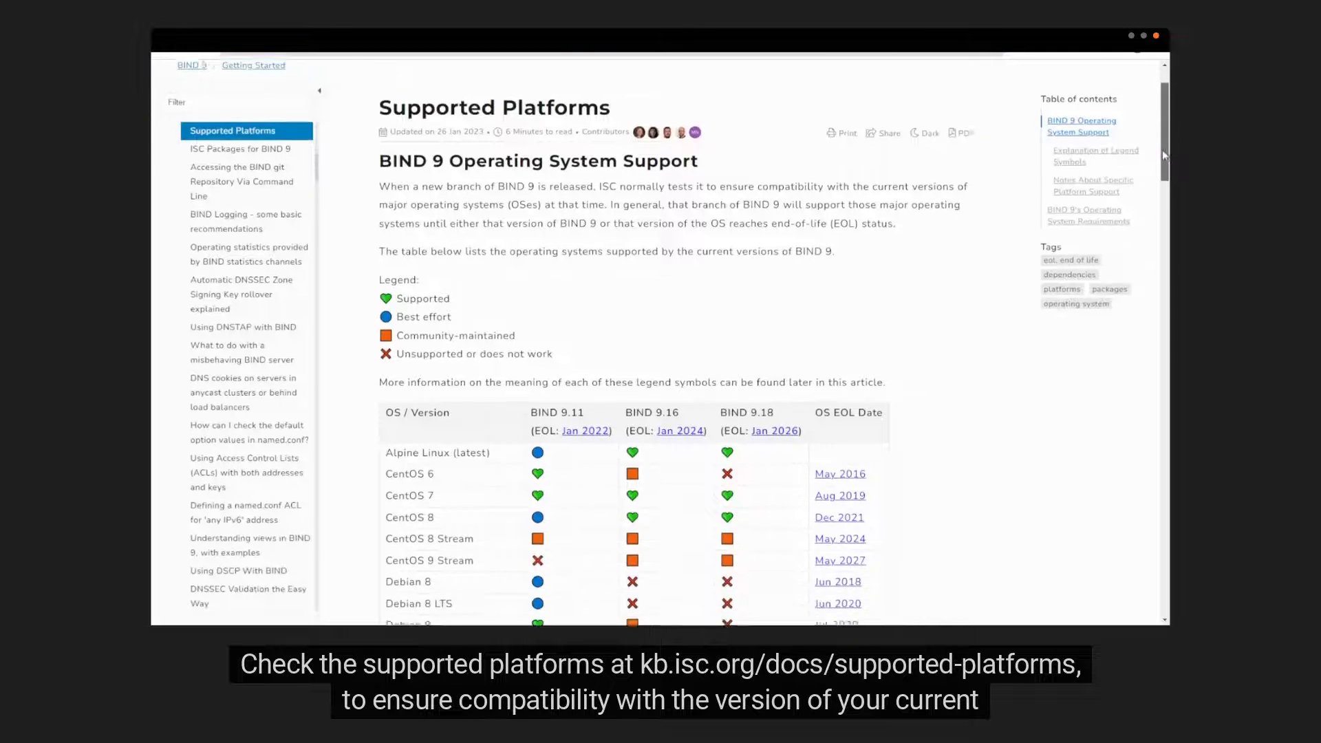
scroll(down, 3)
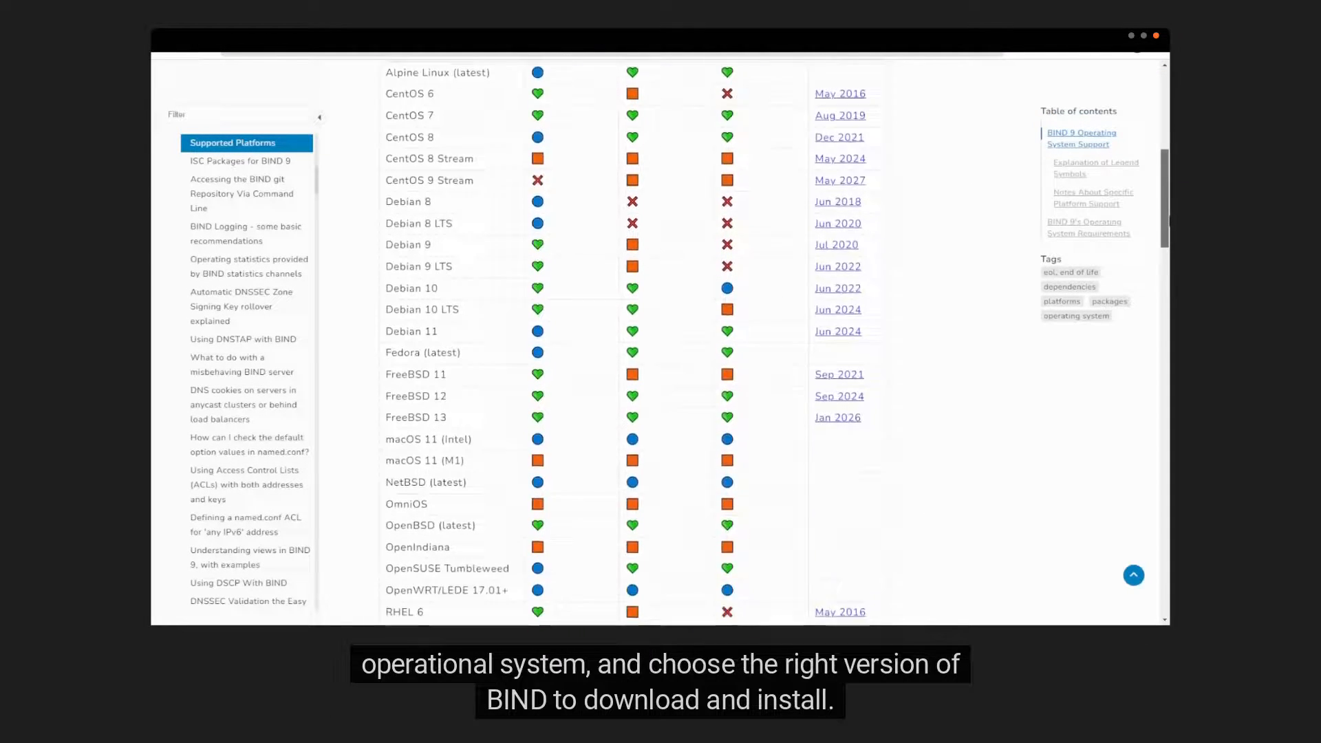
scroll(down, 3)
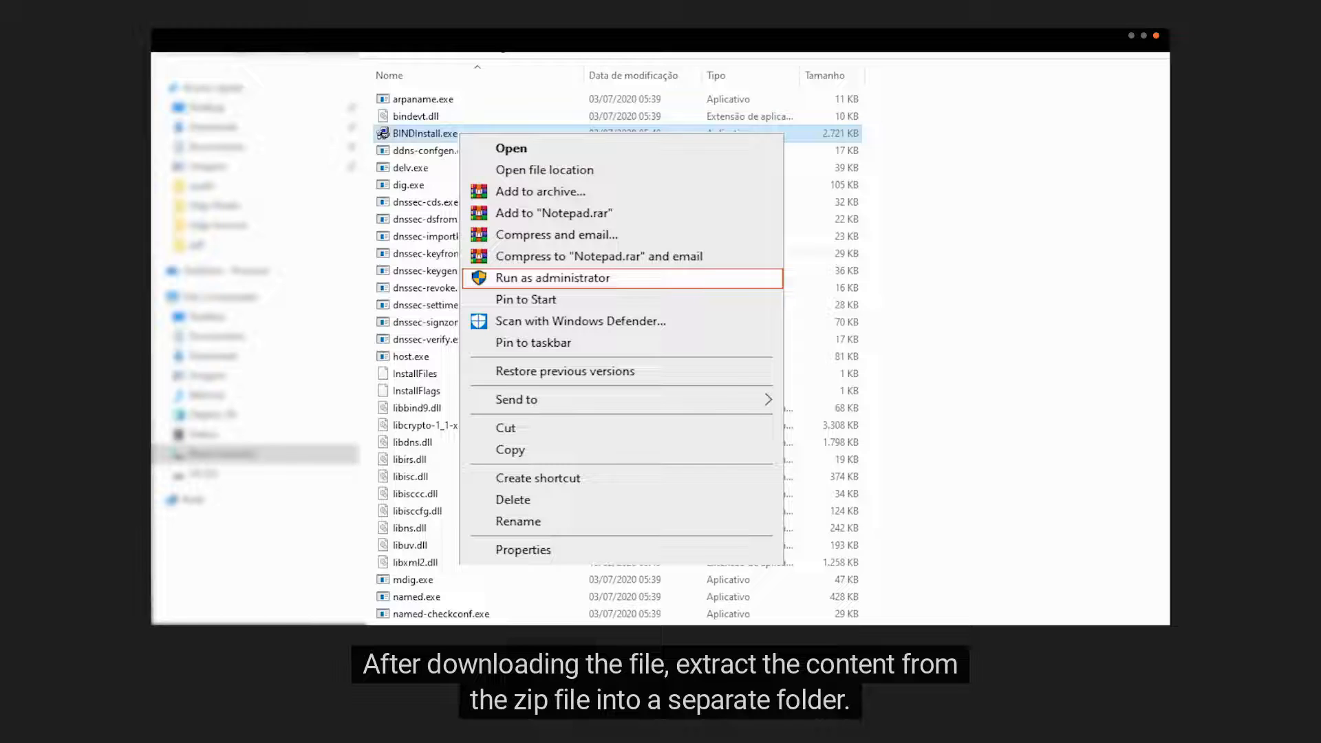
Step: Run BINDInstall.exe as administrator with Tools Only ticked until installation succeeds
click(553, 278)
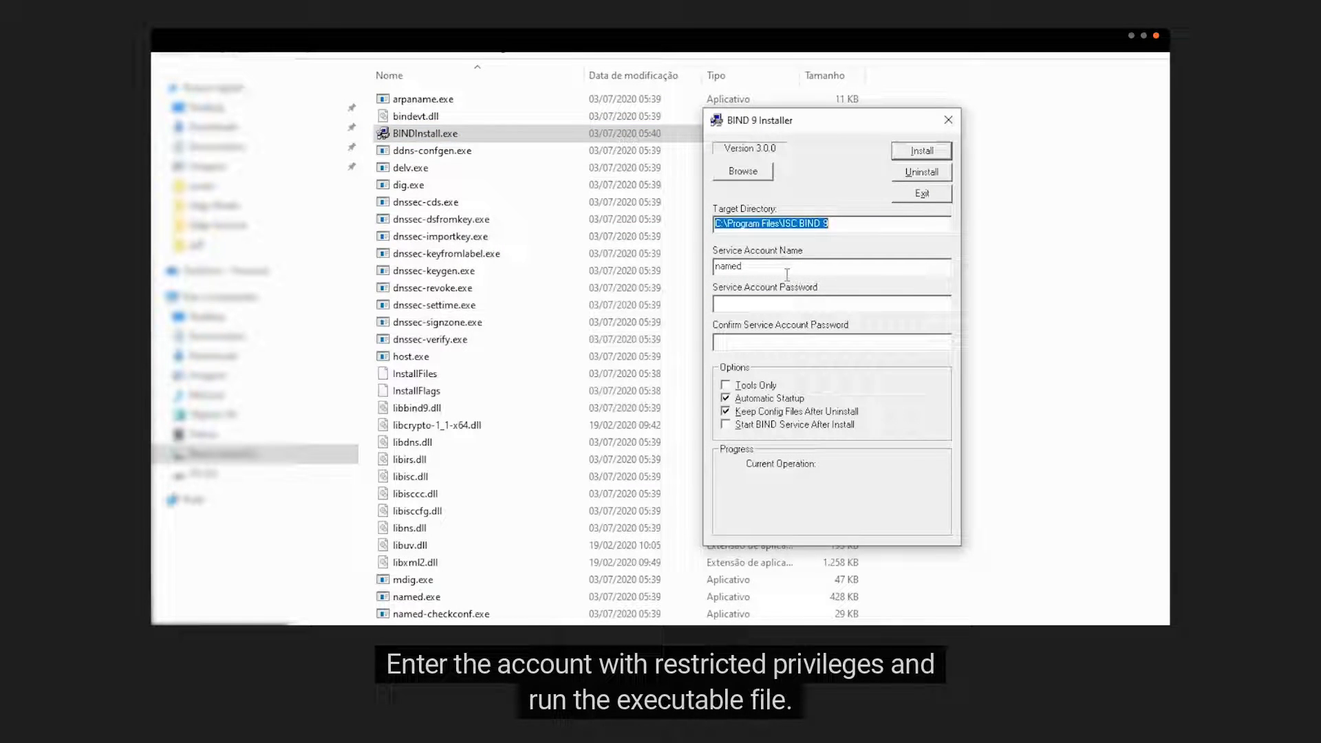
click(725, 385)
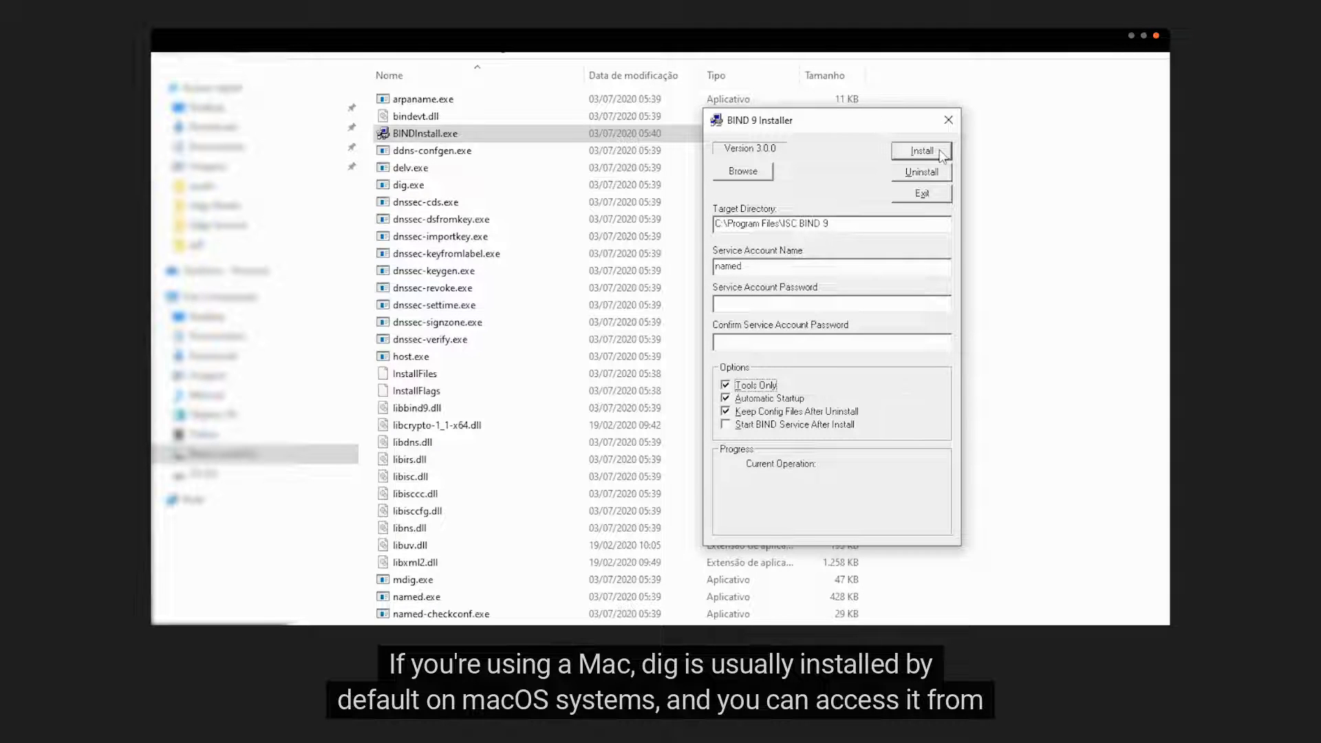
click(921, 151)
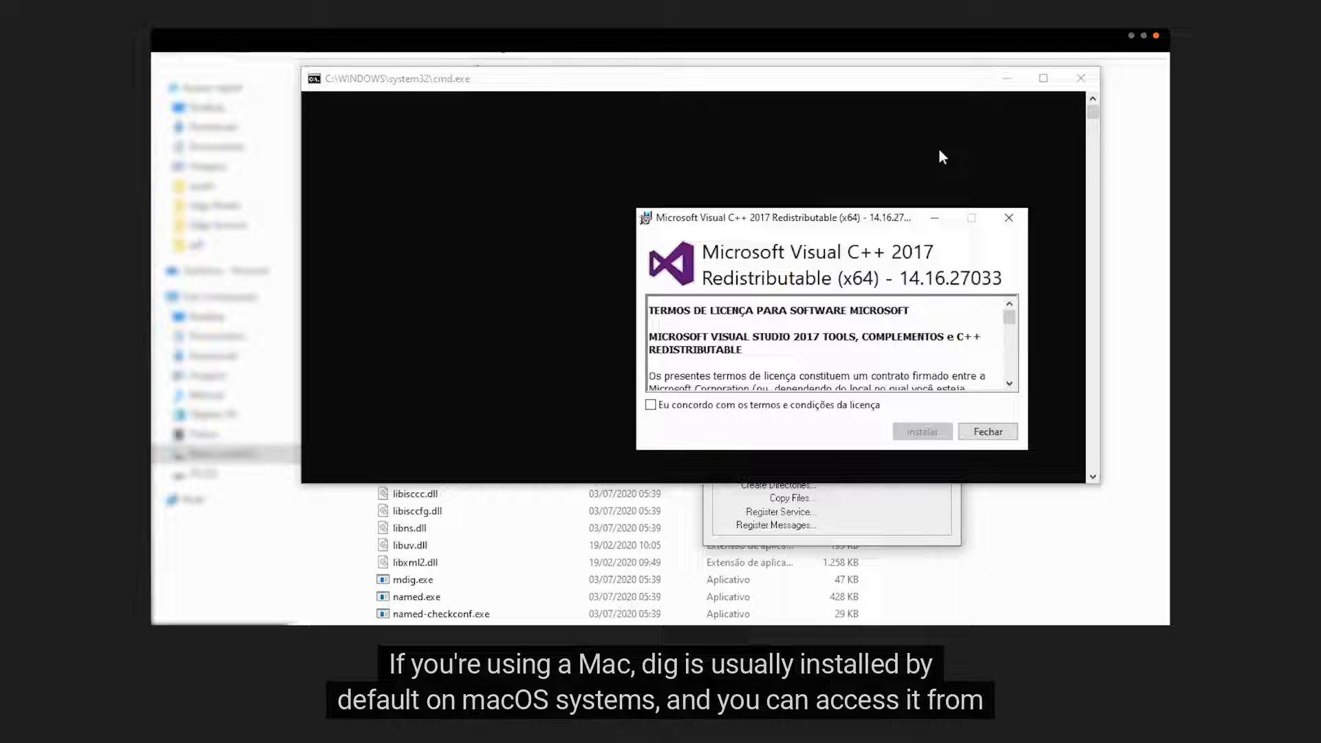
click(651, 405)
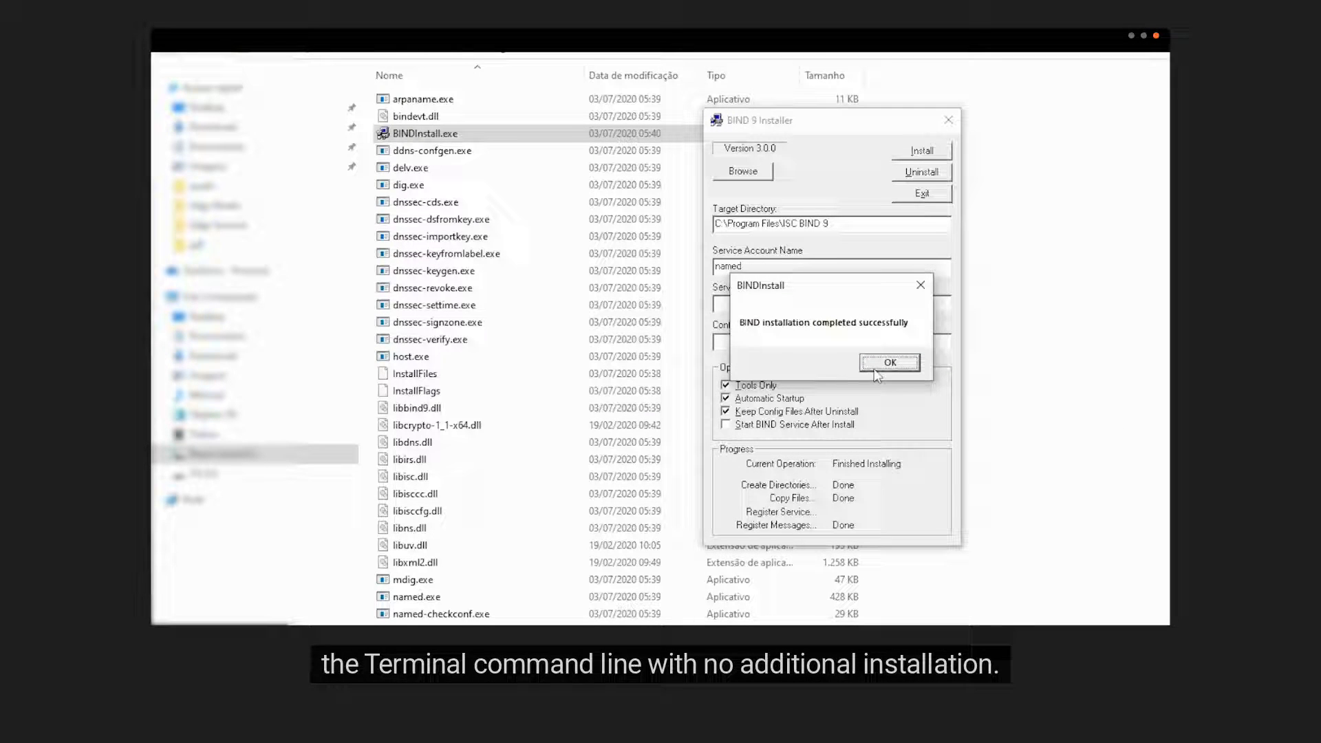
click(889, 362)
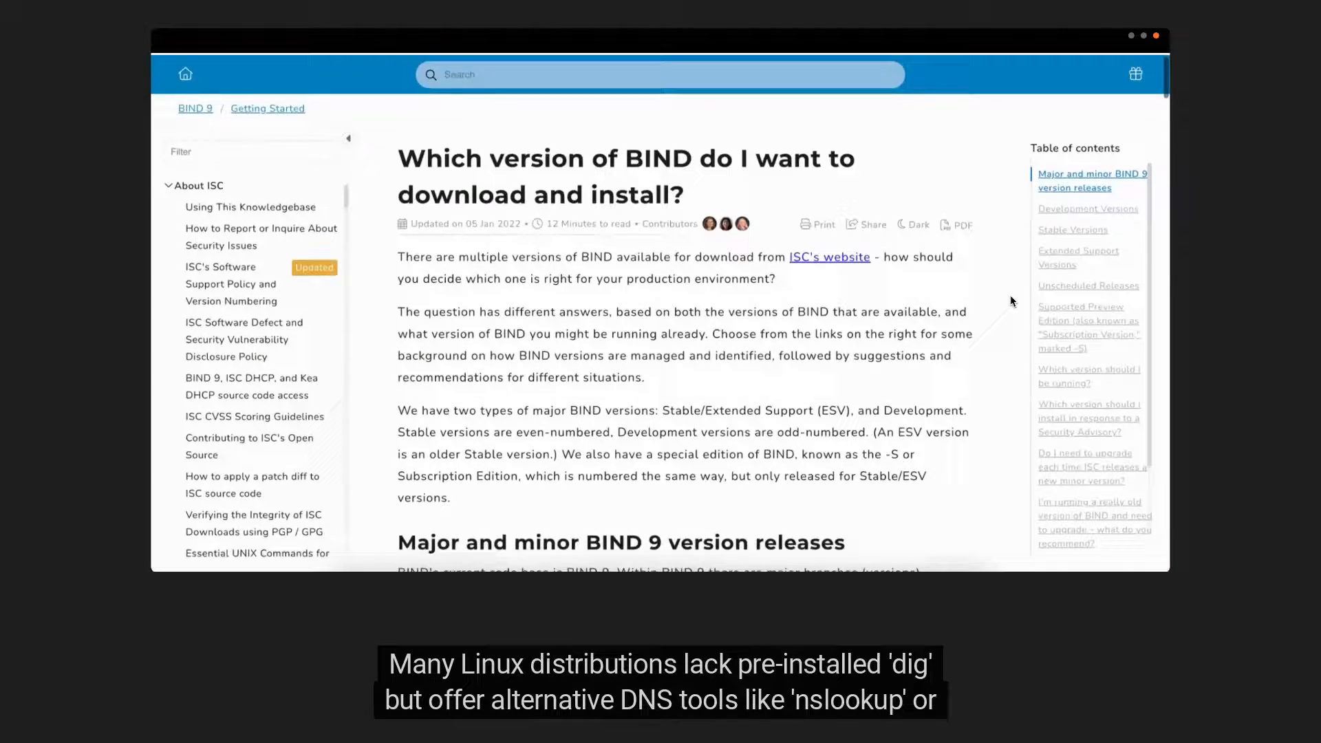
scroll(down, 3)
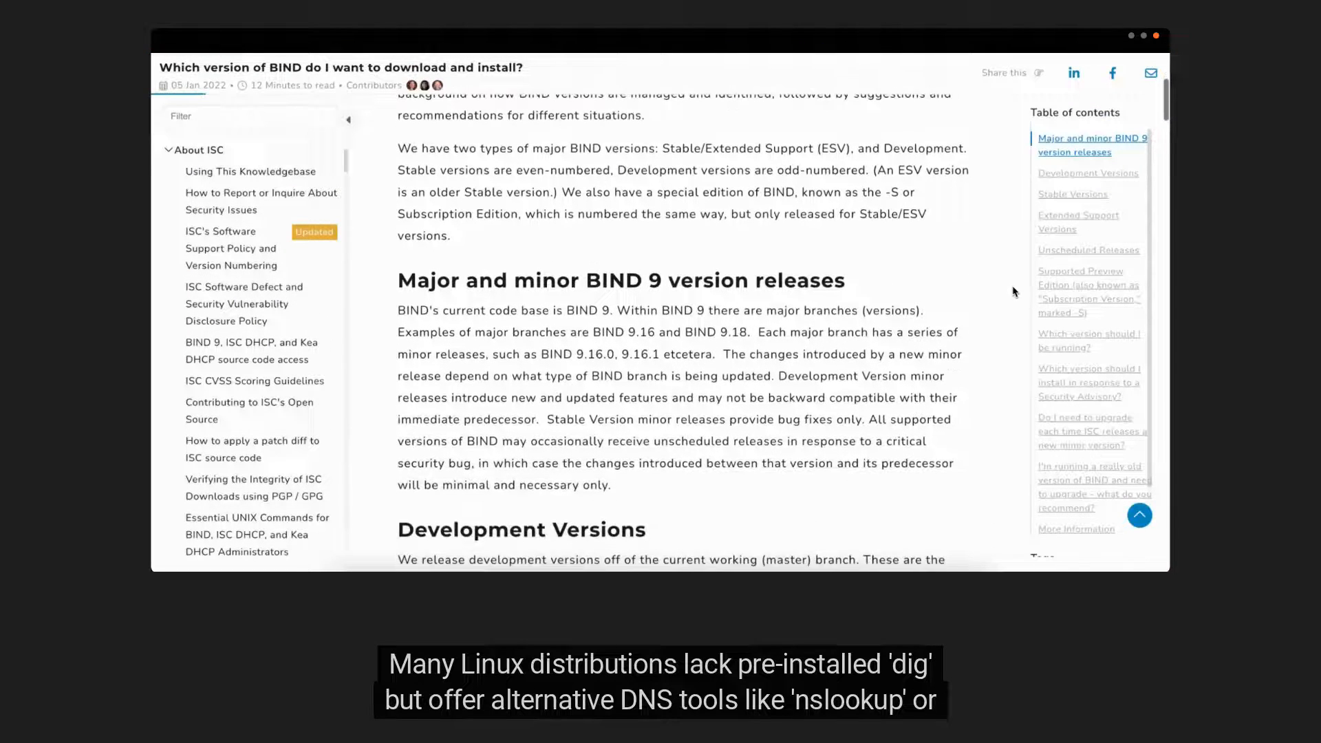
scroll(down, 3)
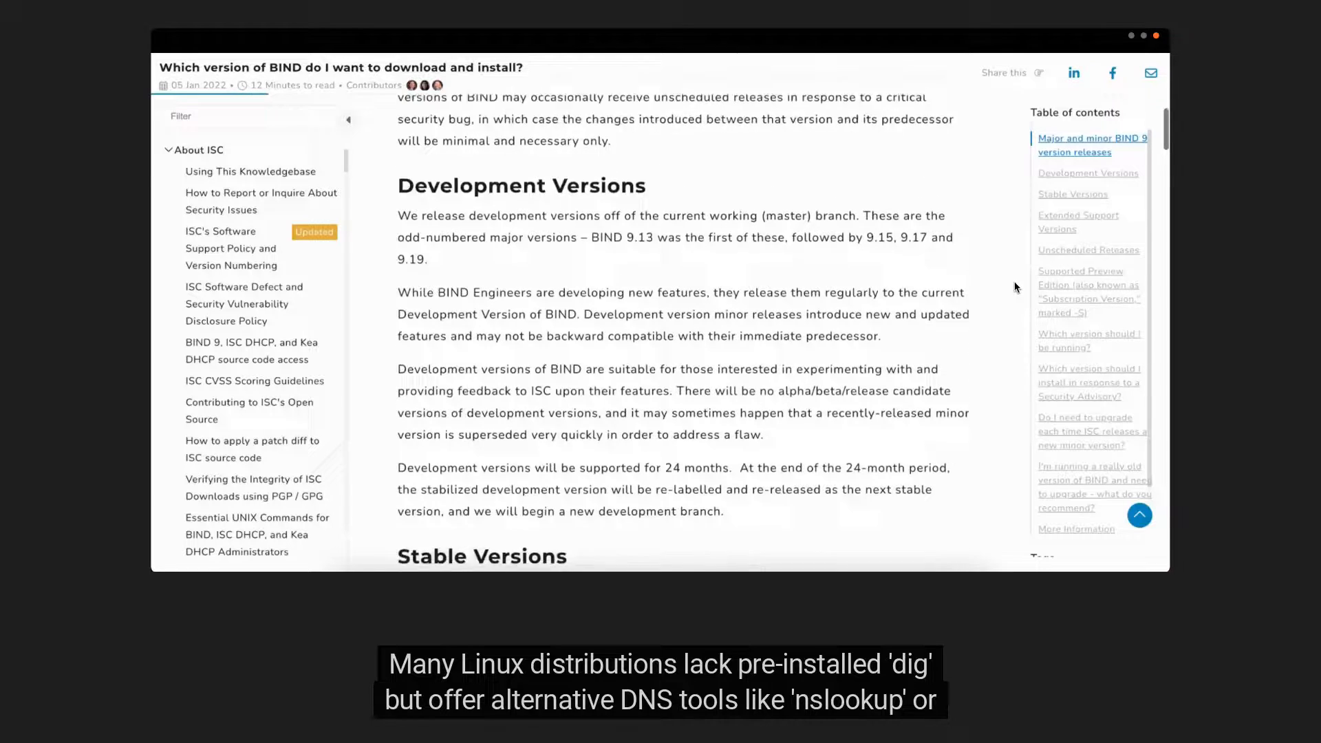
scroll(down, 3)
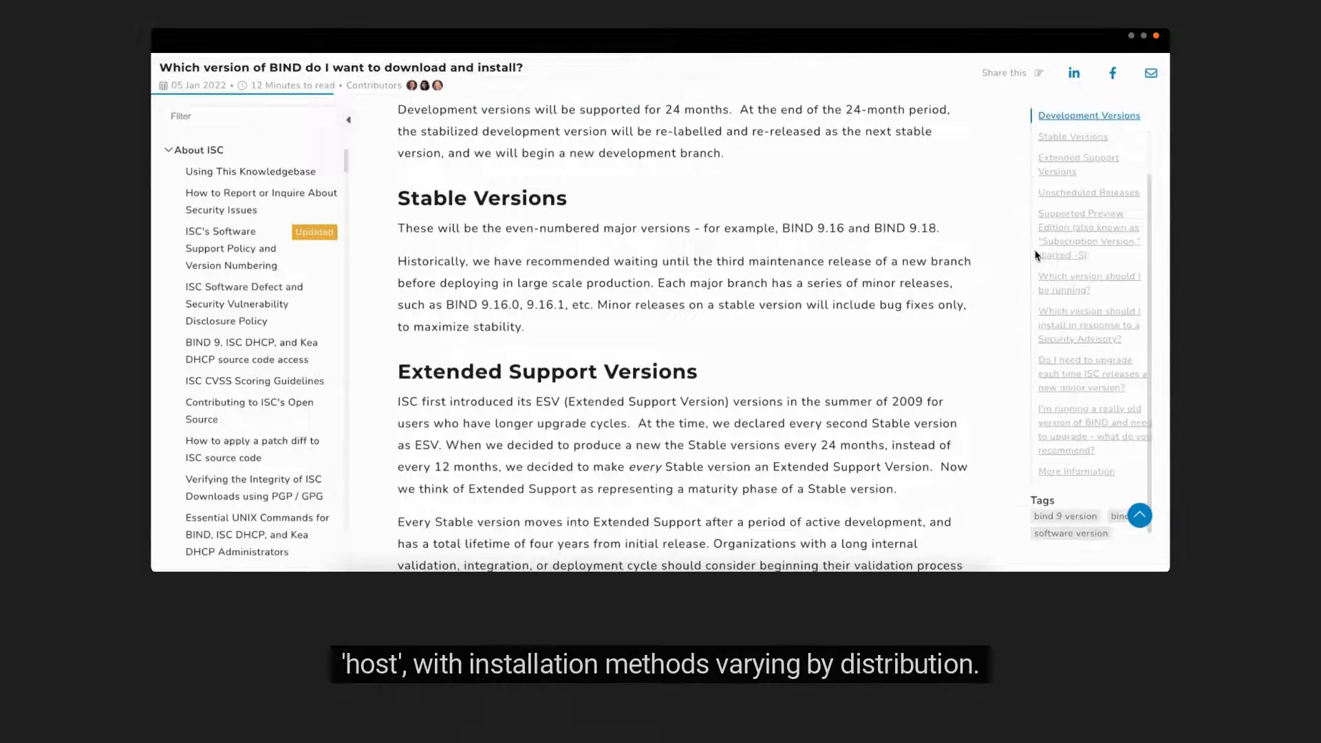
scroll(down, 3)
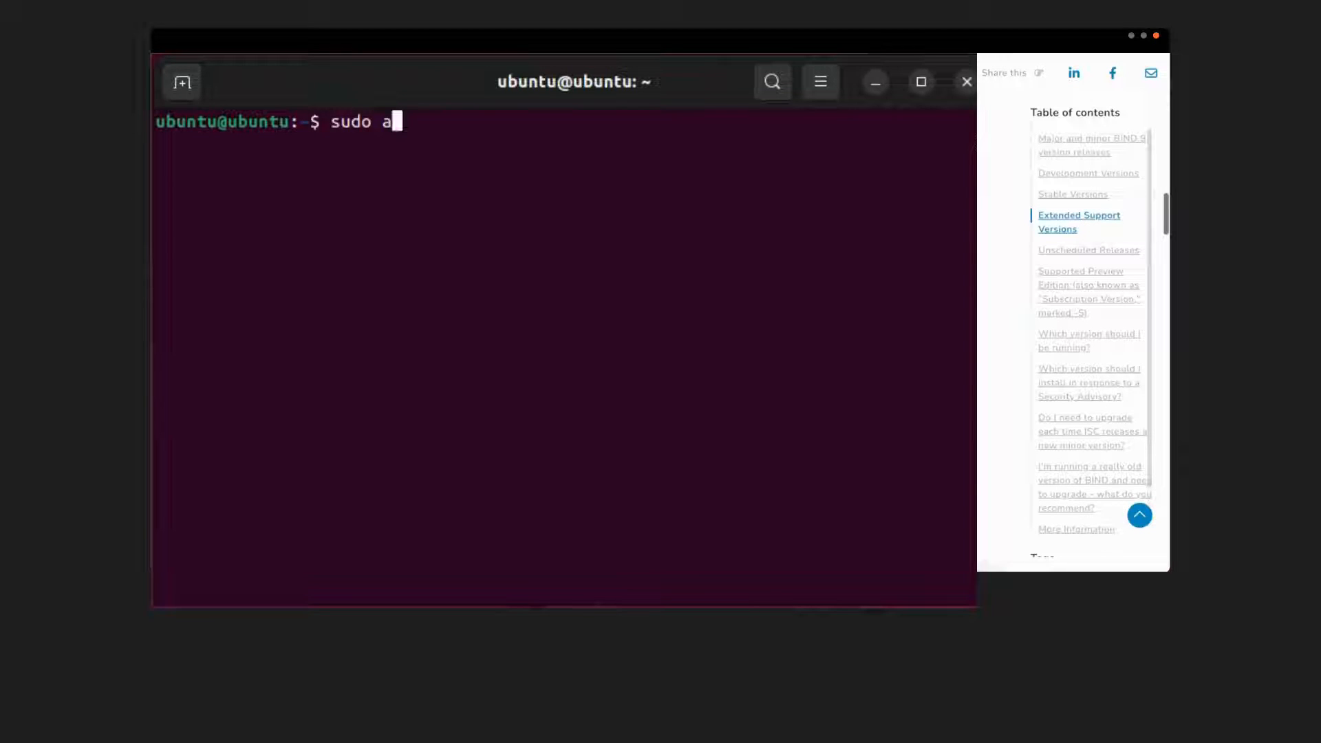
Step: Run sudo apt-get install dnsutils, confirming with y, so dig is available
text(pt-get)
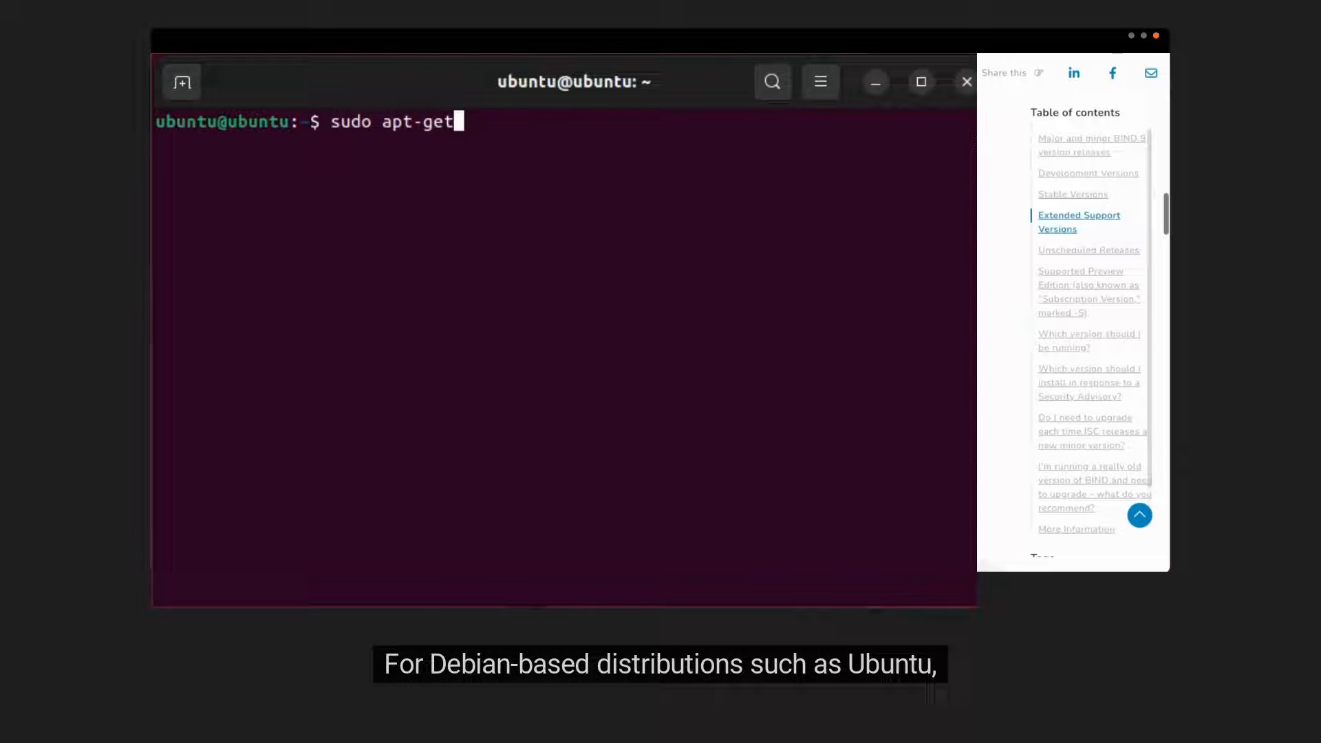
text(install)
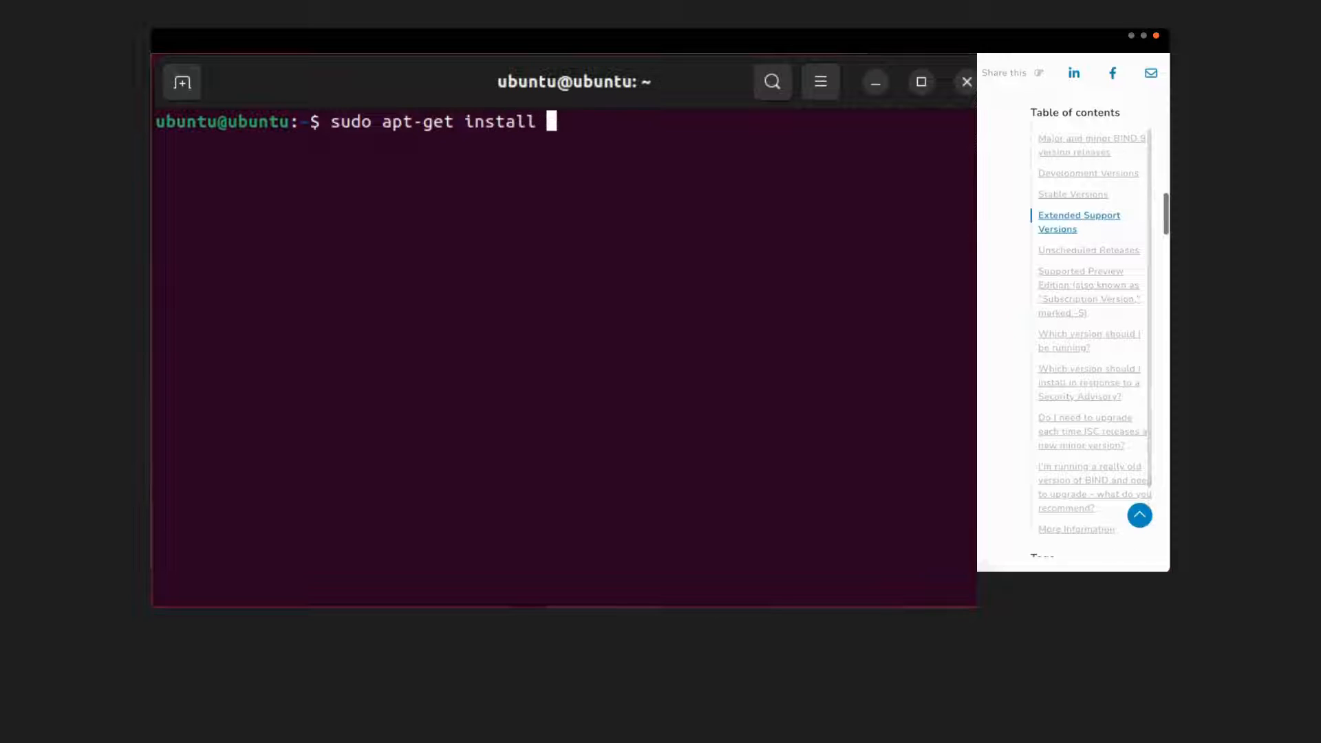
text(dn)
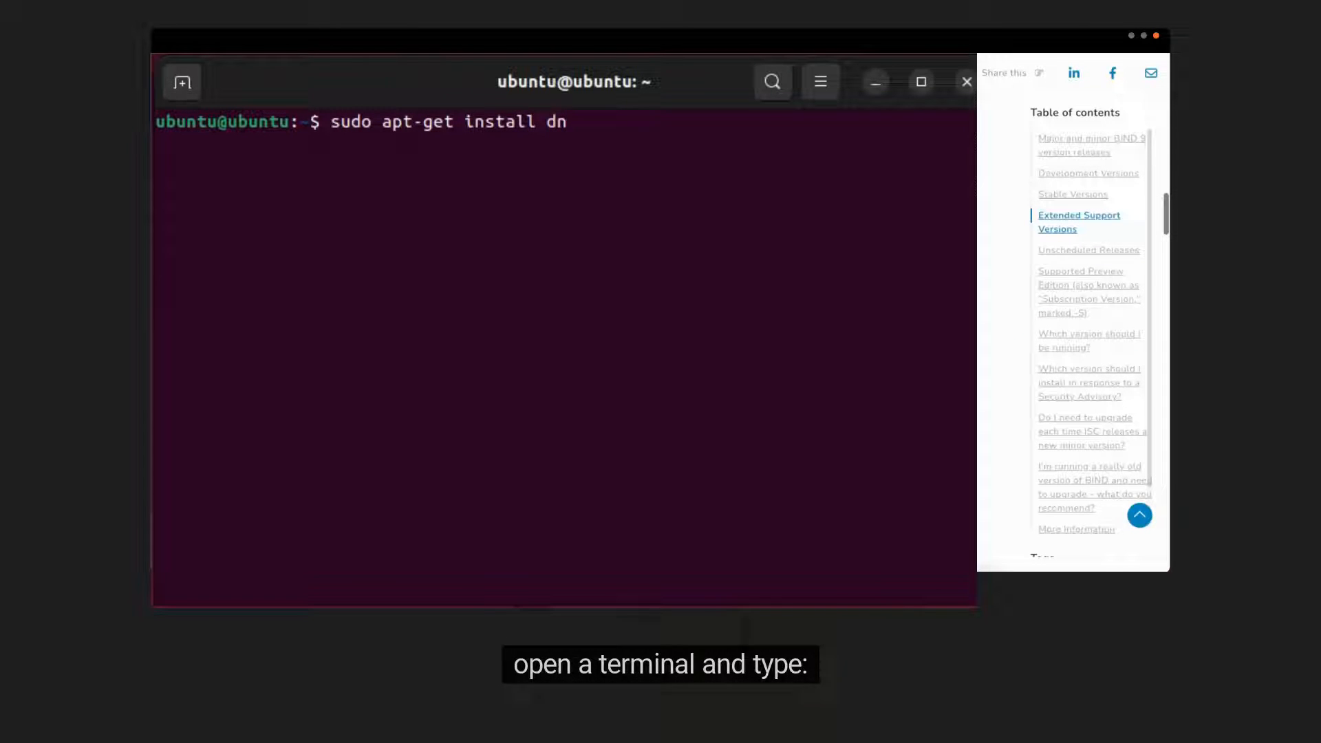
text(sutils)
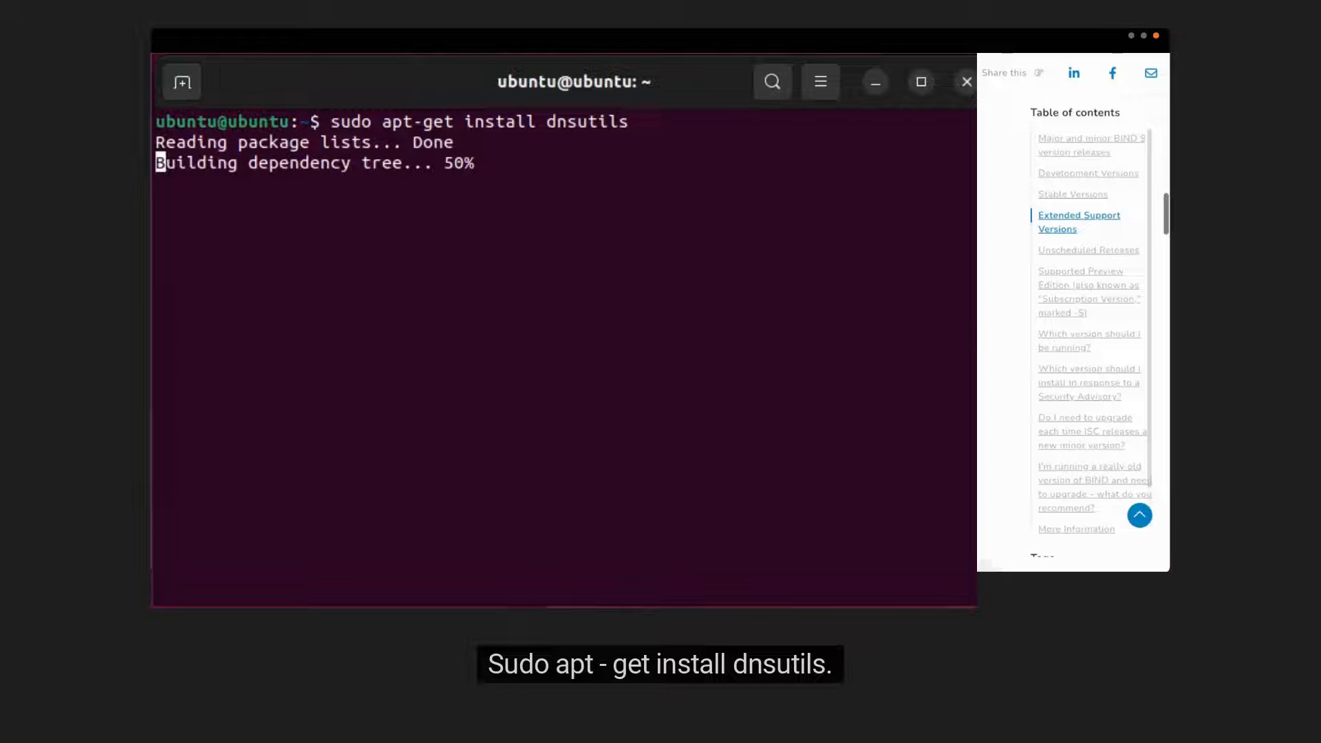
text(y)
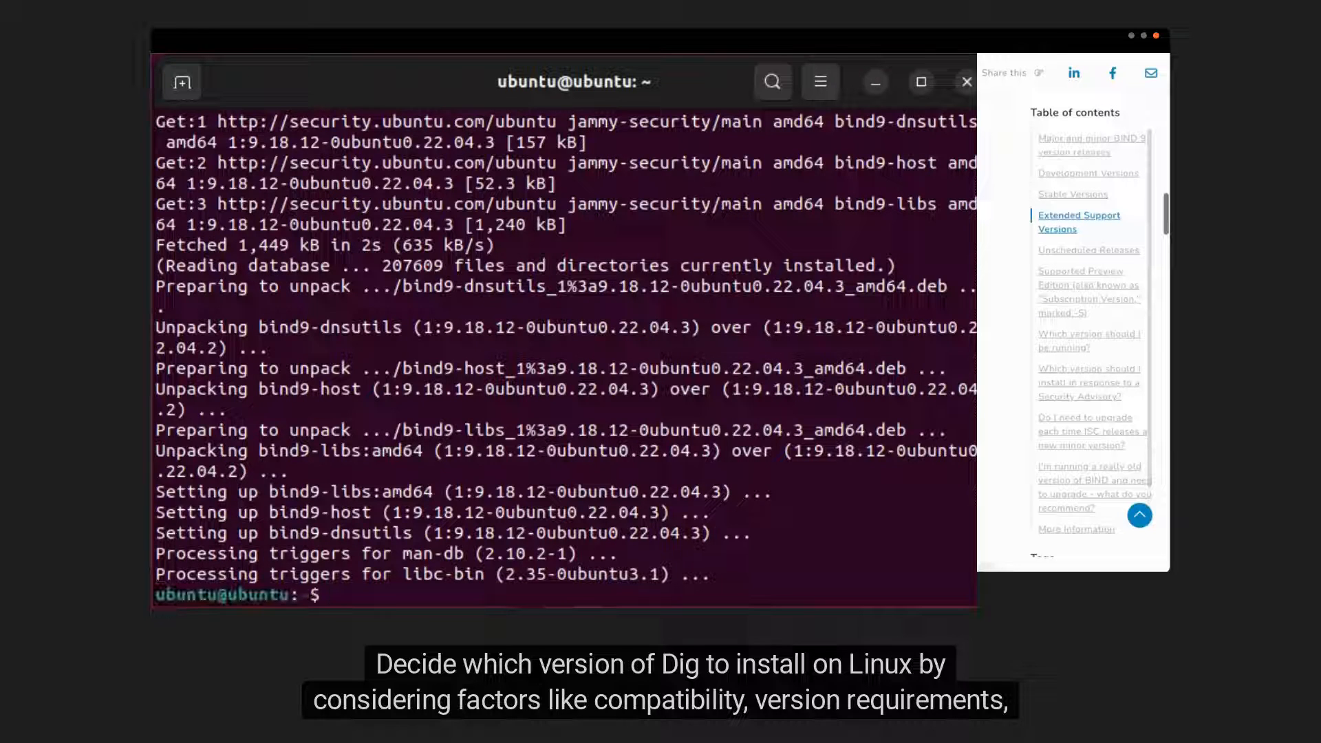
text(dig)
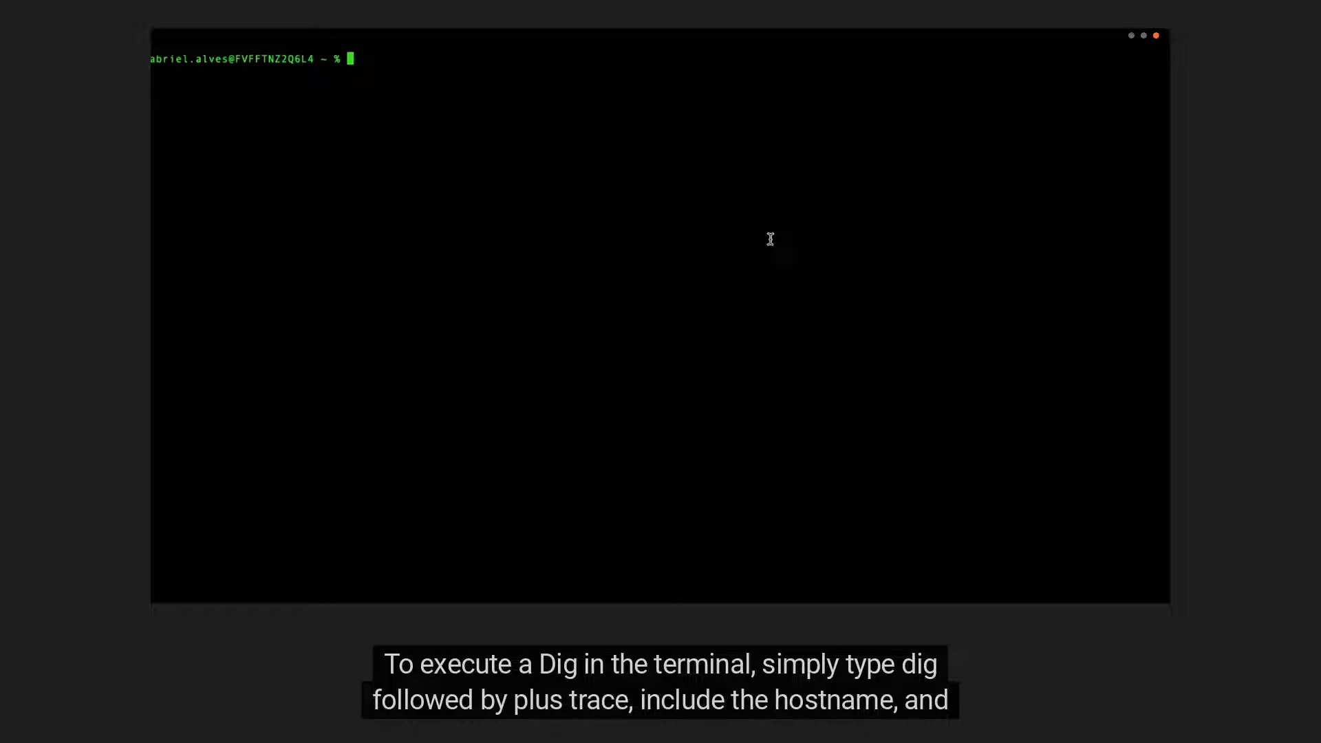
Step: Run dig +trace azion.io to print its delegation chain from the root servers
text(dig)
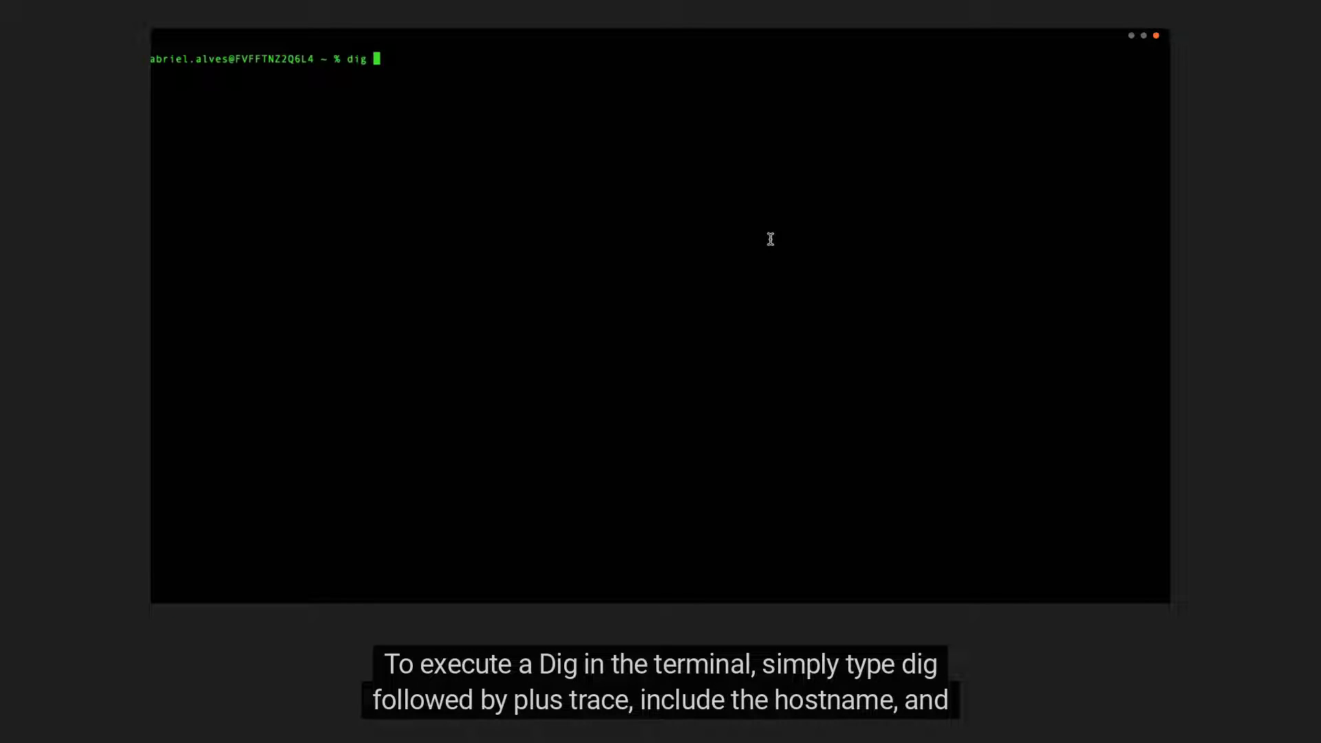
text(+trace a)
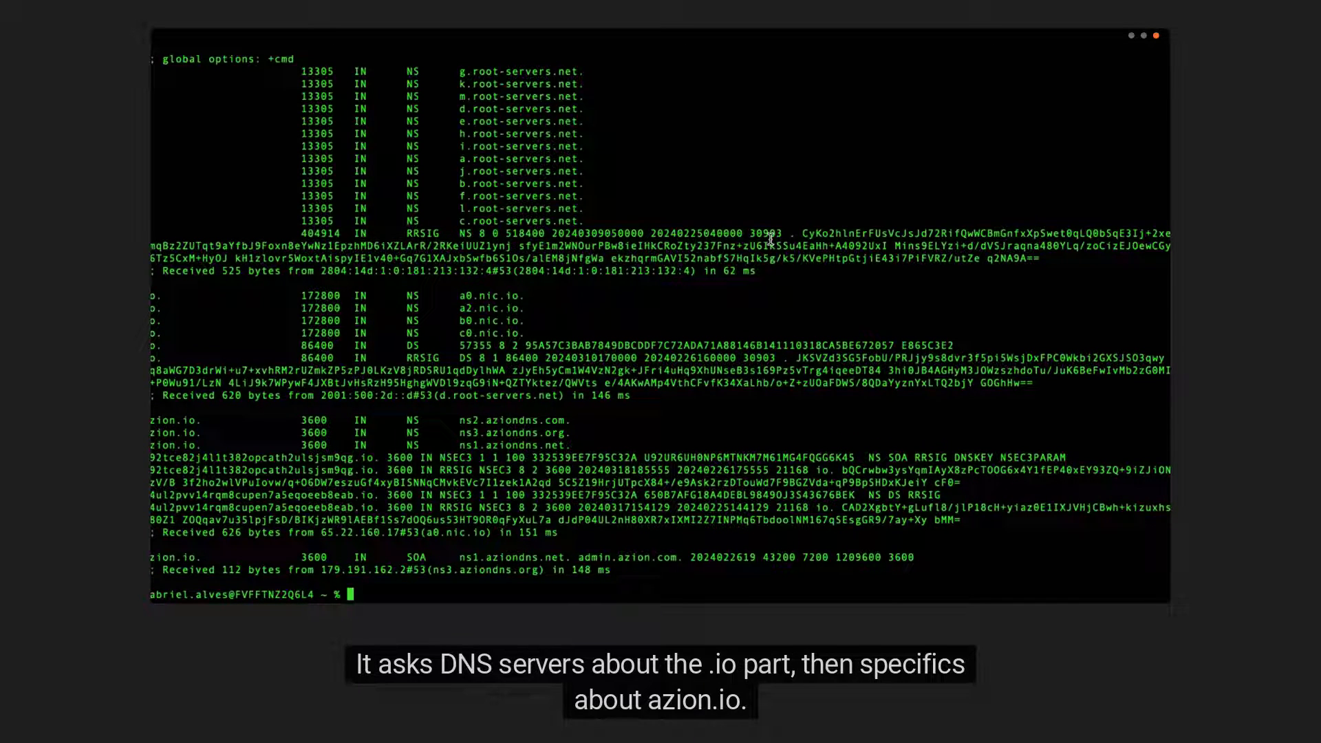
mouse_move(635, 302)
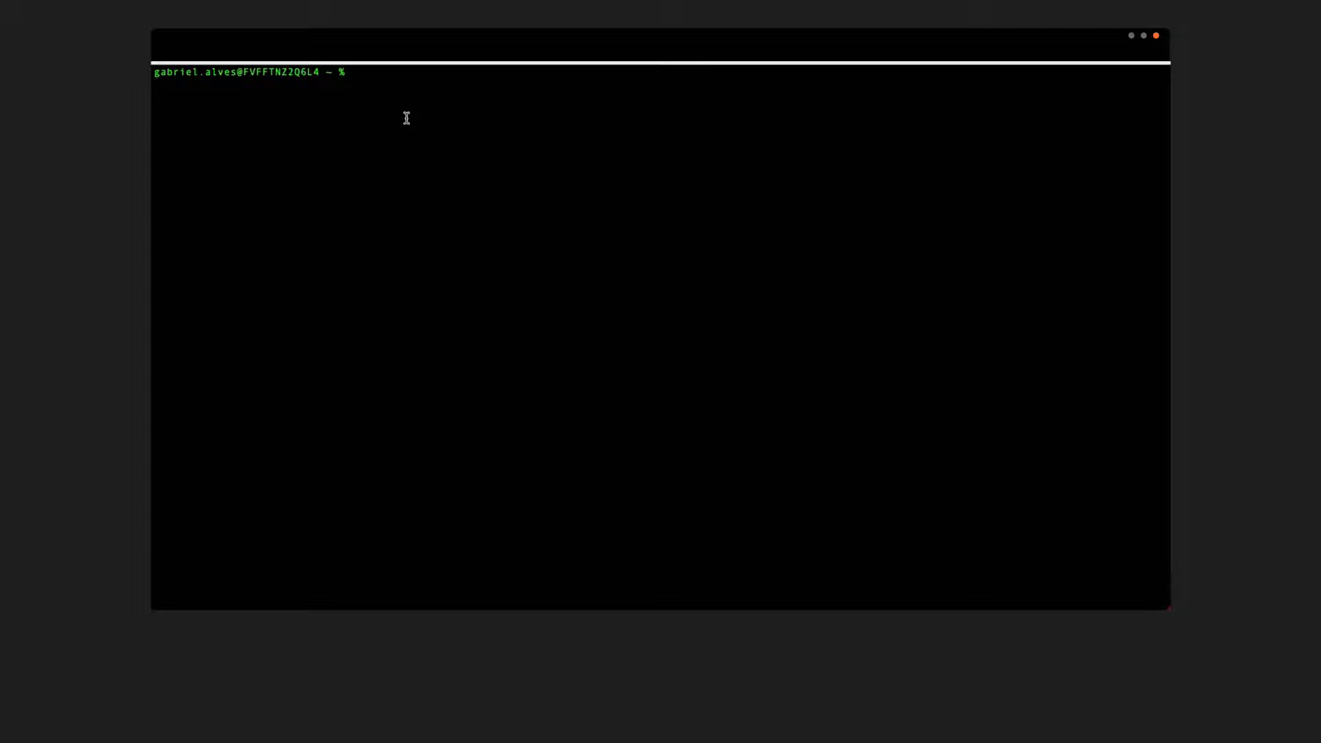
Step: Run dig NS azion.io +short for a concise name server list
text(dig)
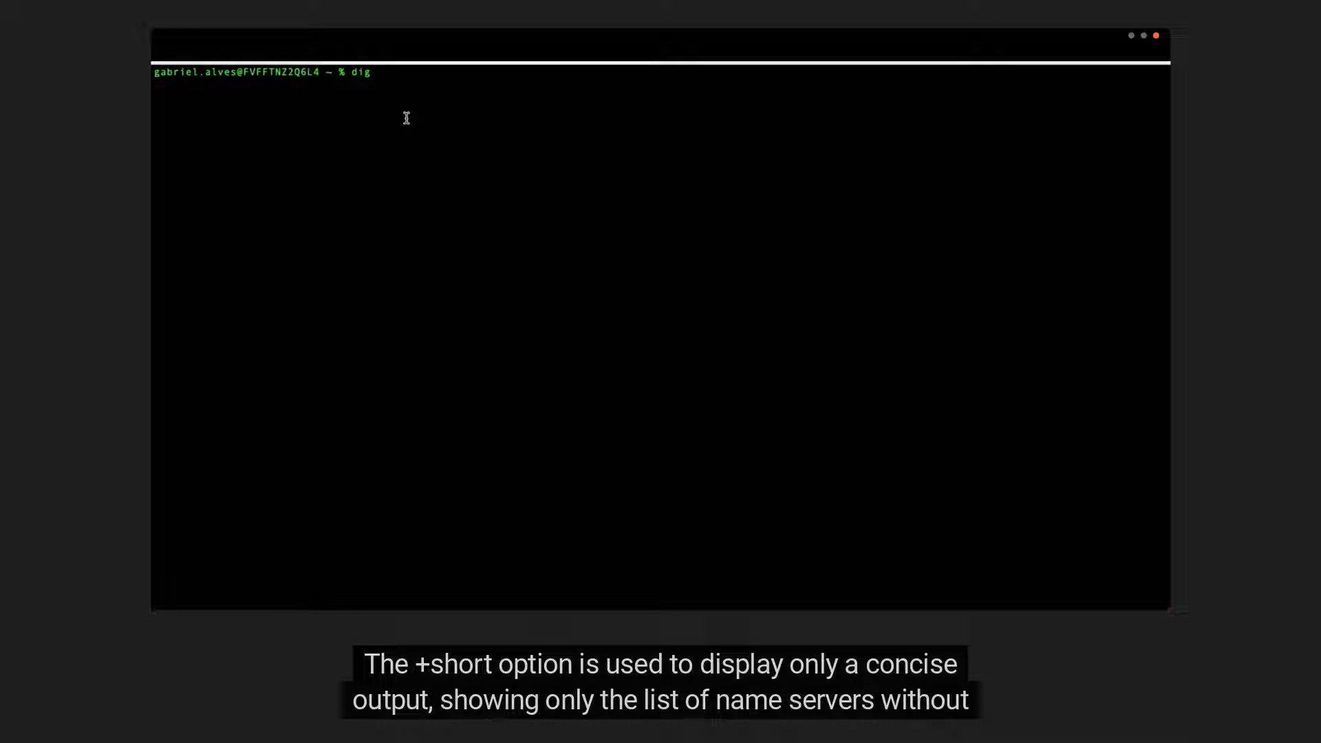
text(NS az)
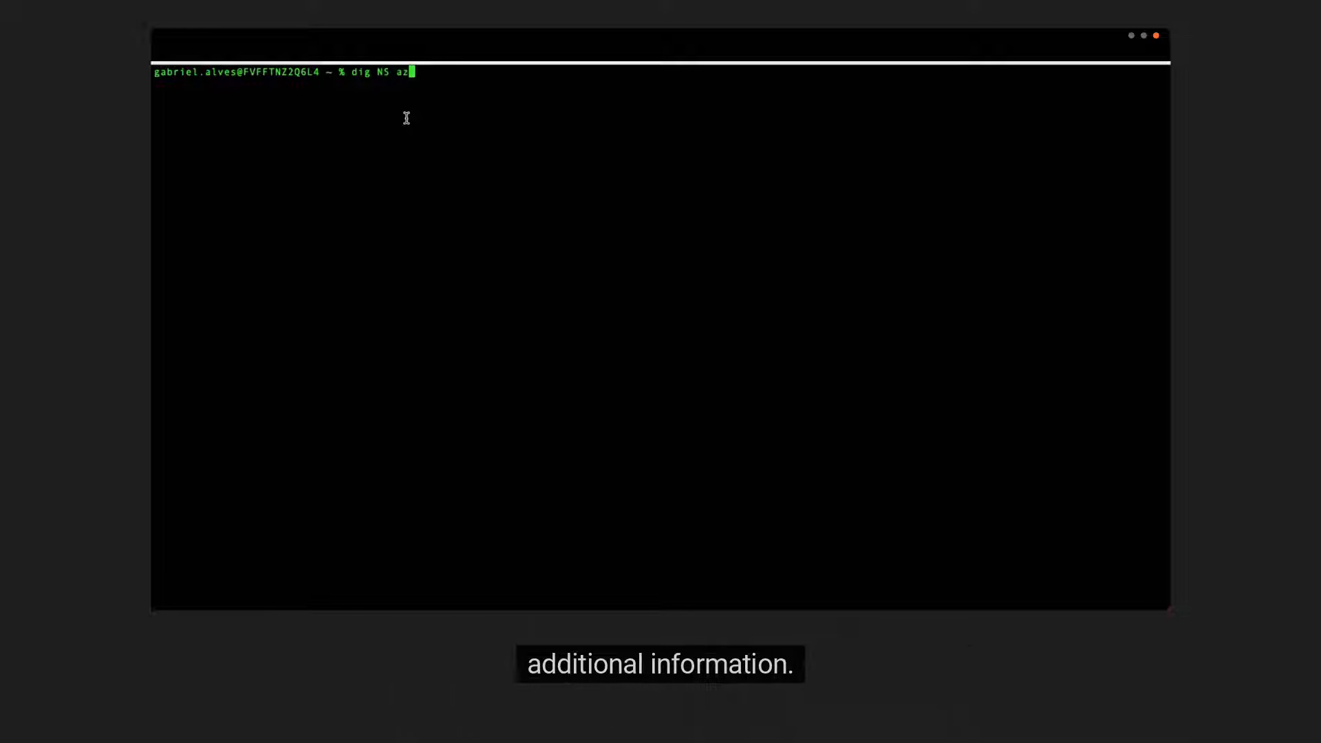
text(ion.io)
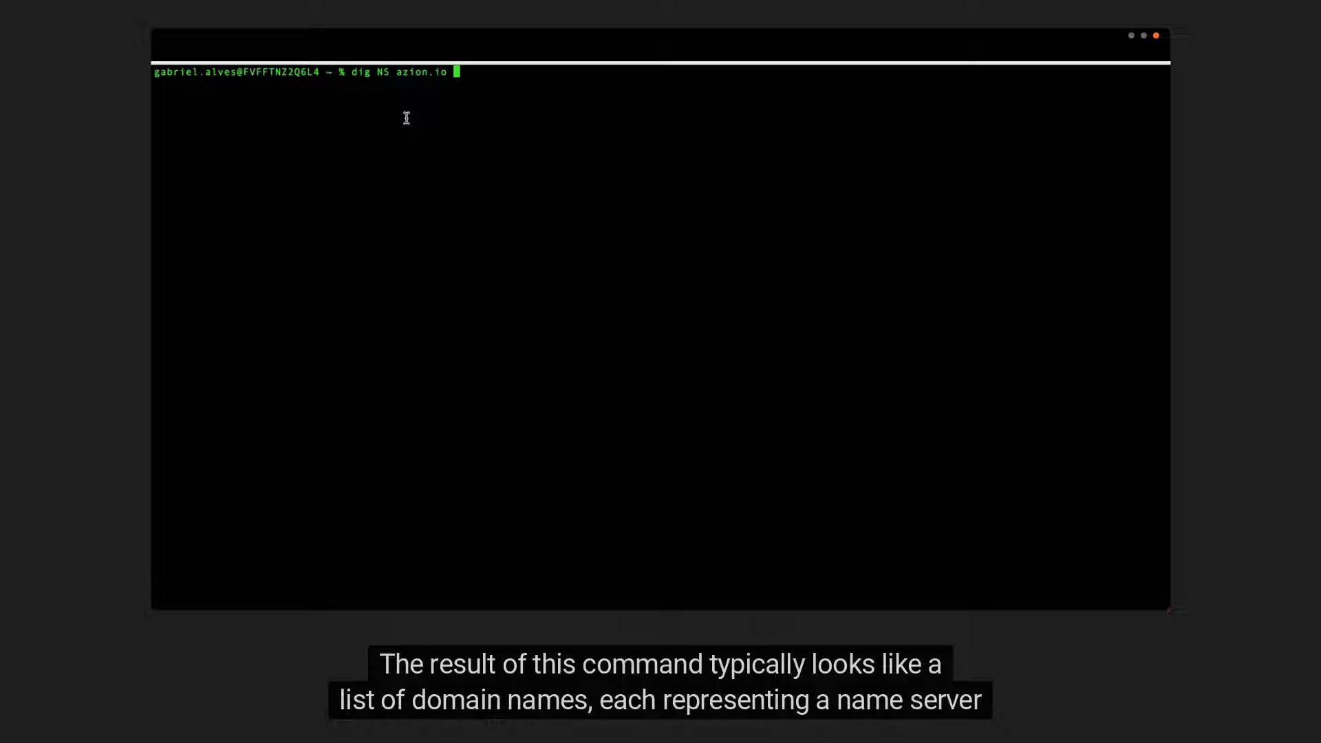
text(+short)
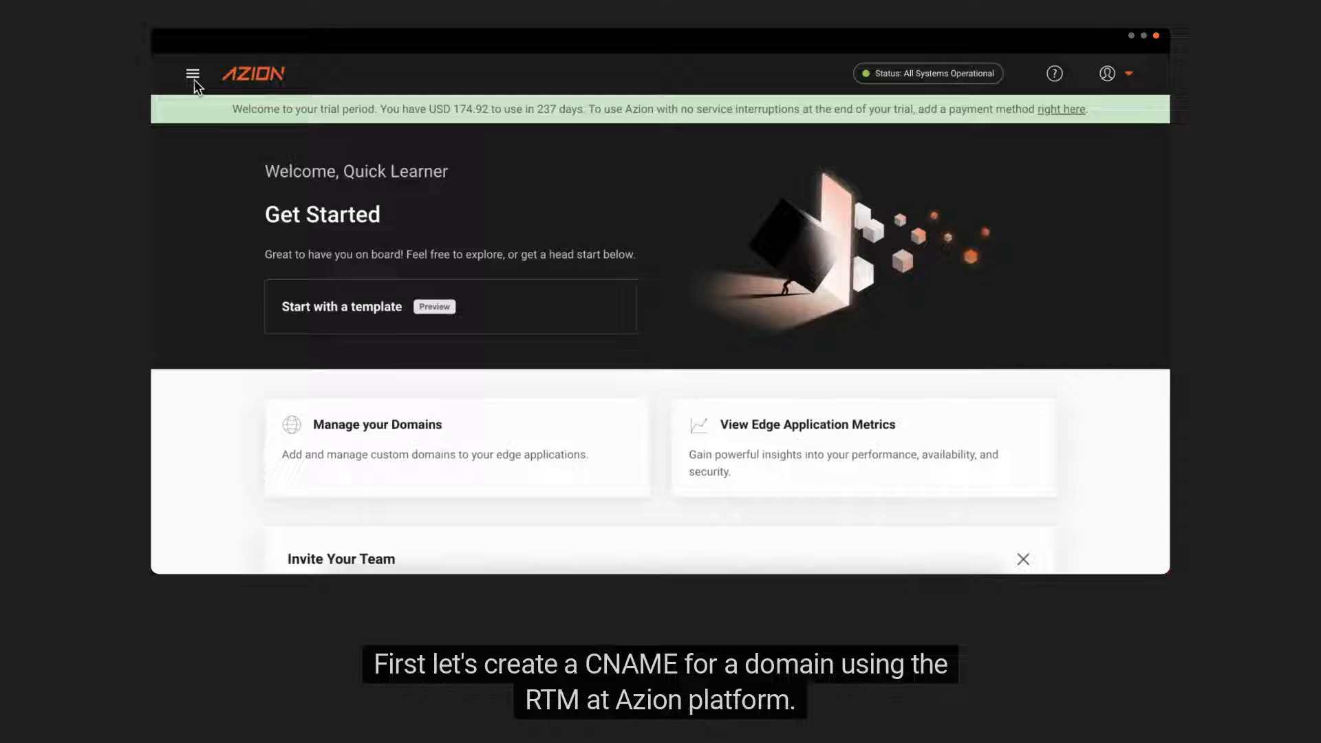
Step: Navigate via Intelligent DNS to Zone 1 (edgerevolution.com) and show its Records list
click(192, 73)
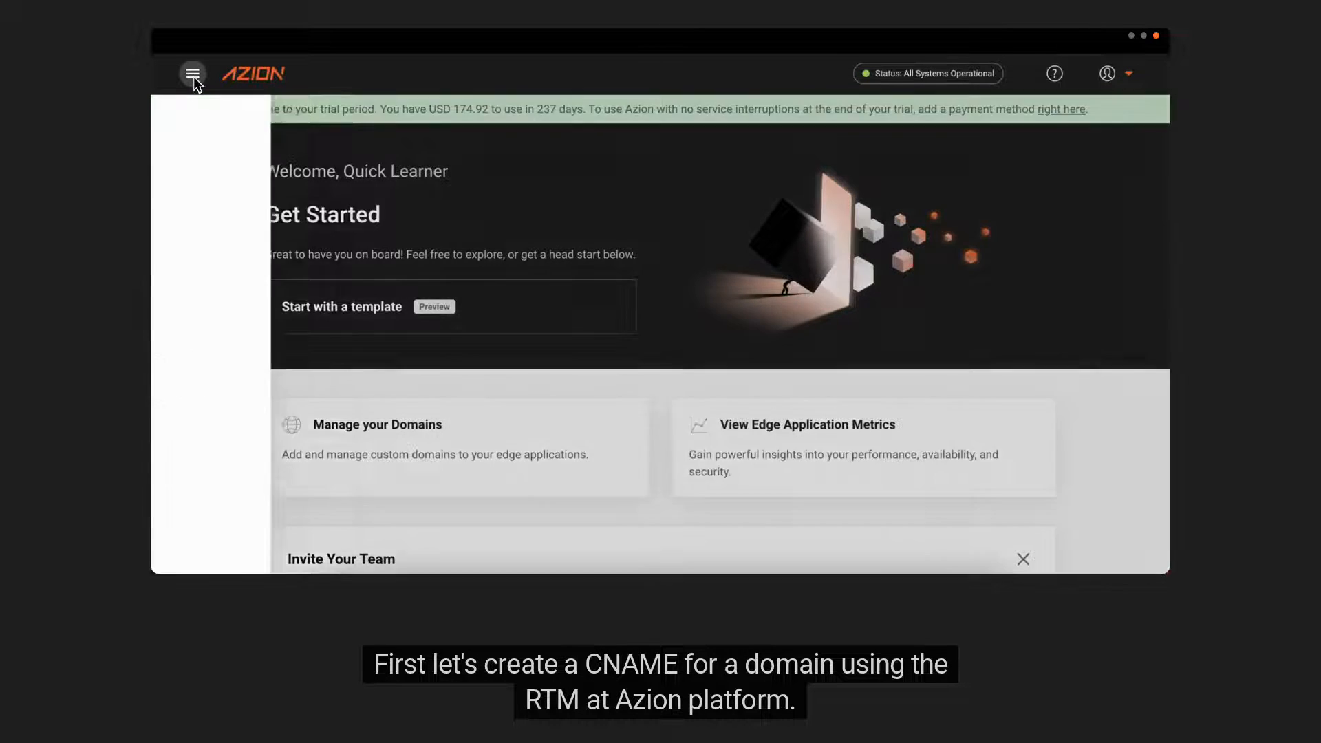
click(192, 73)
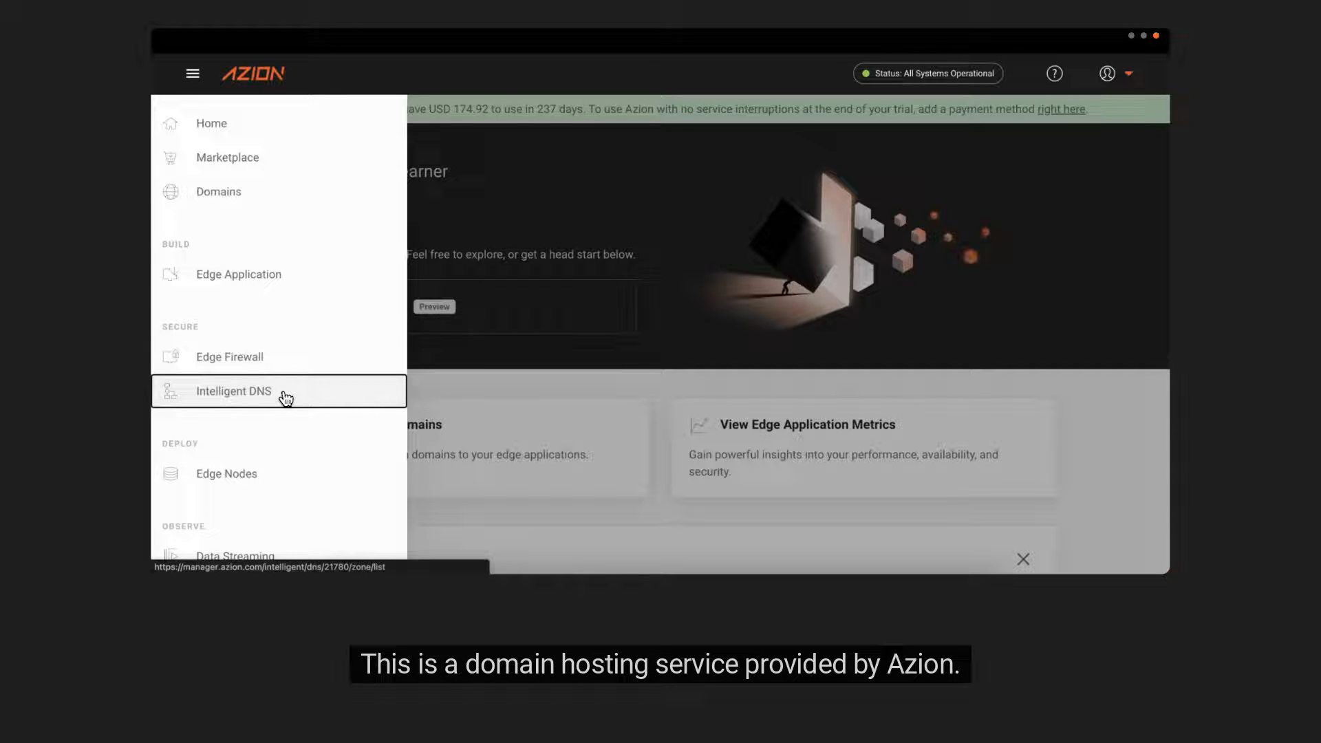
click(234, 390)
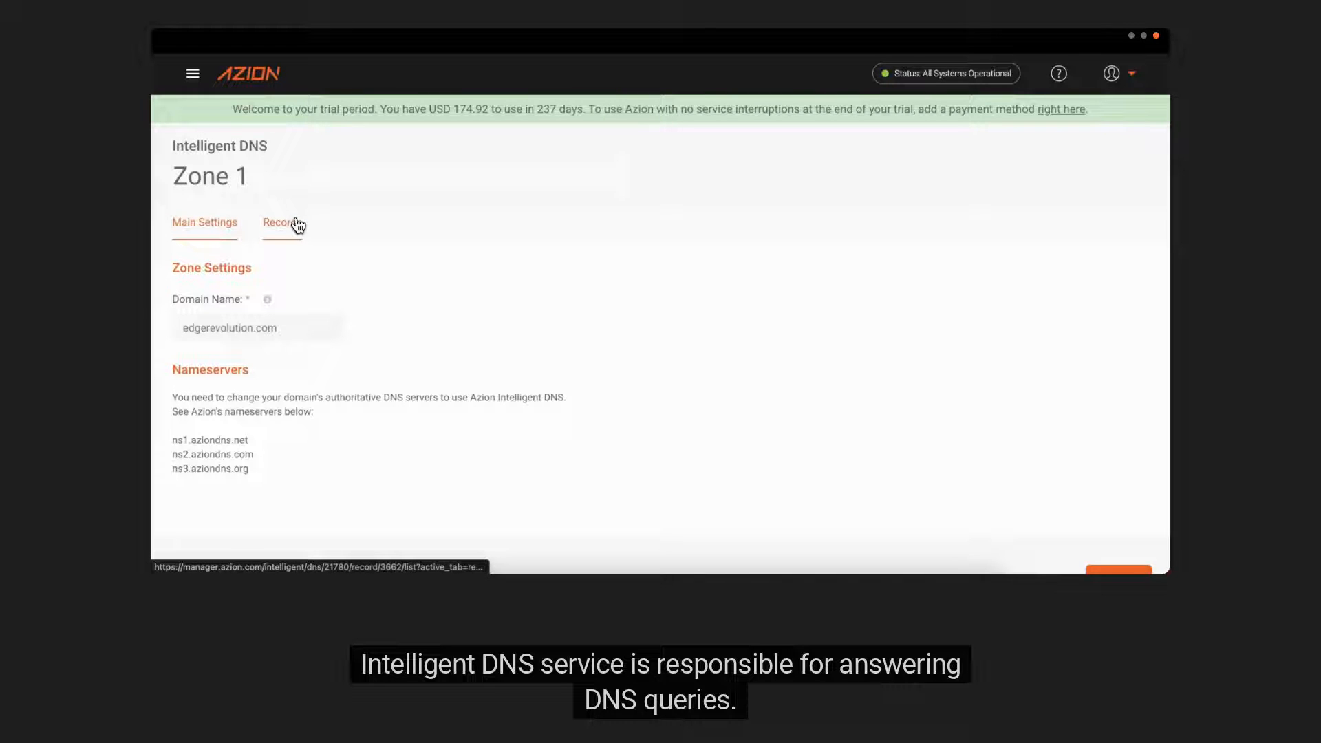
click(278, 222)
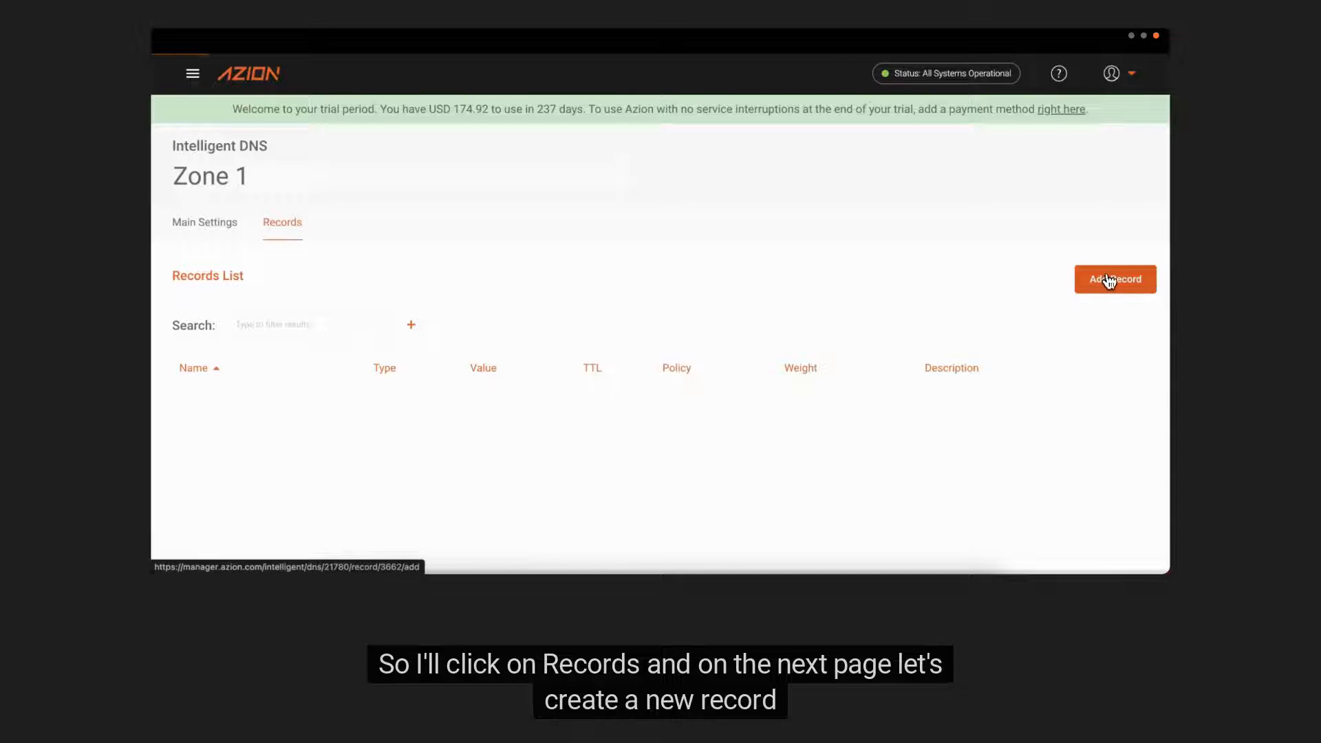
Step: Create ANAME record @ → q470wkehng.map.azionedge.net with TTL 20, Simple policy, and save
click(1113, 279)
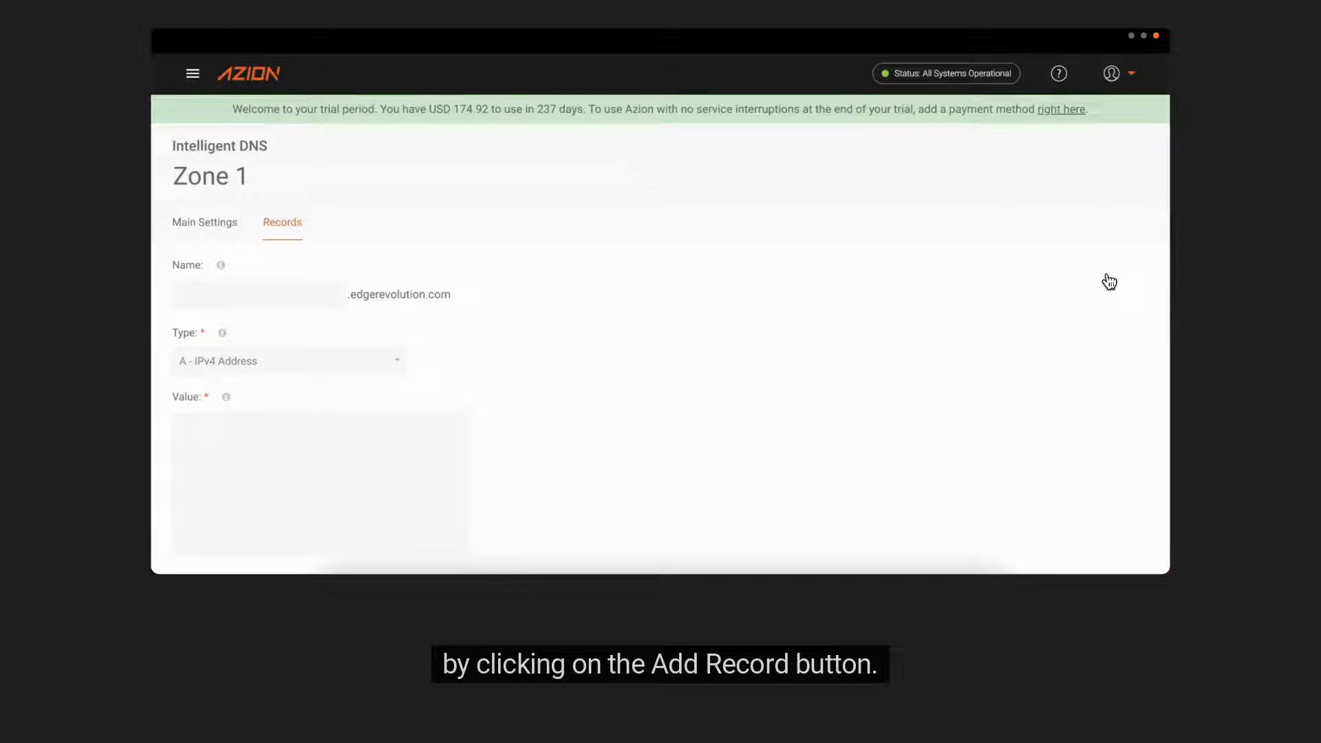
mouse_move(265, 267)
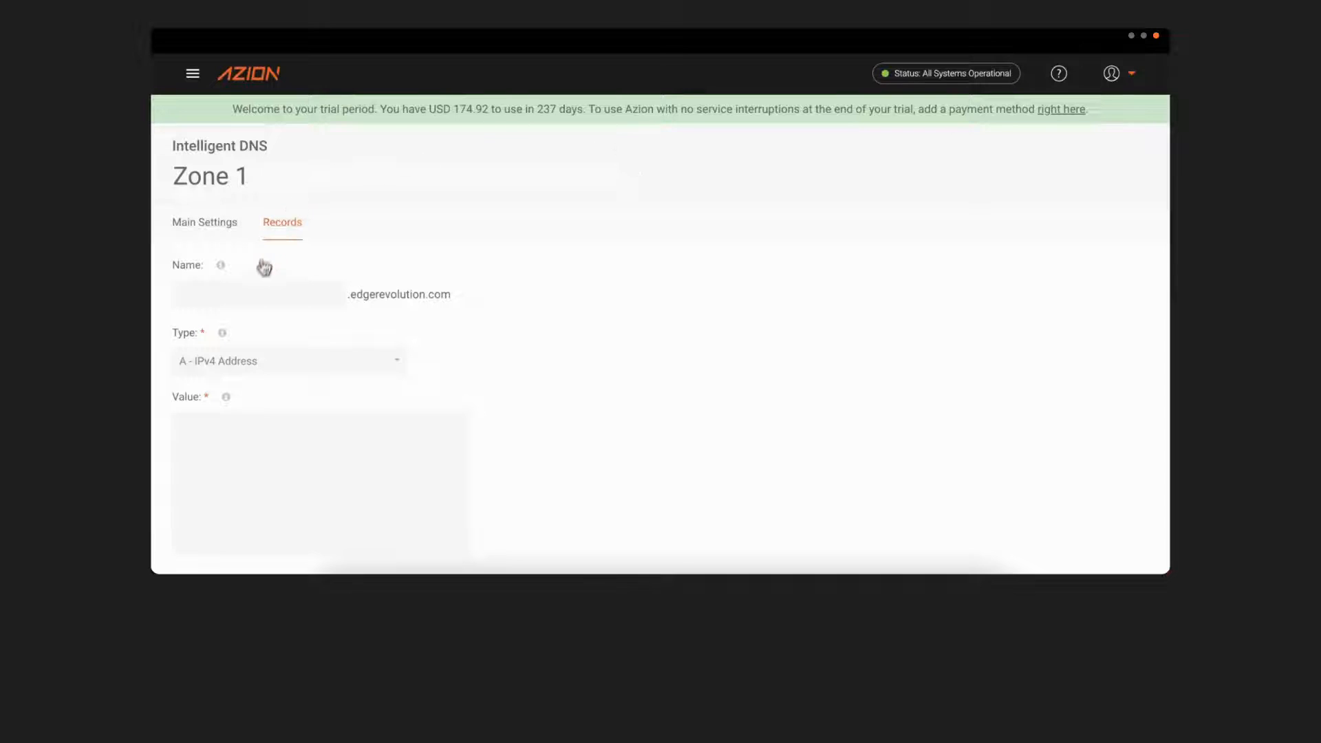
click(253, 295)
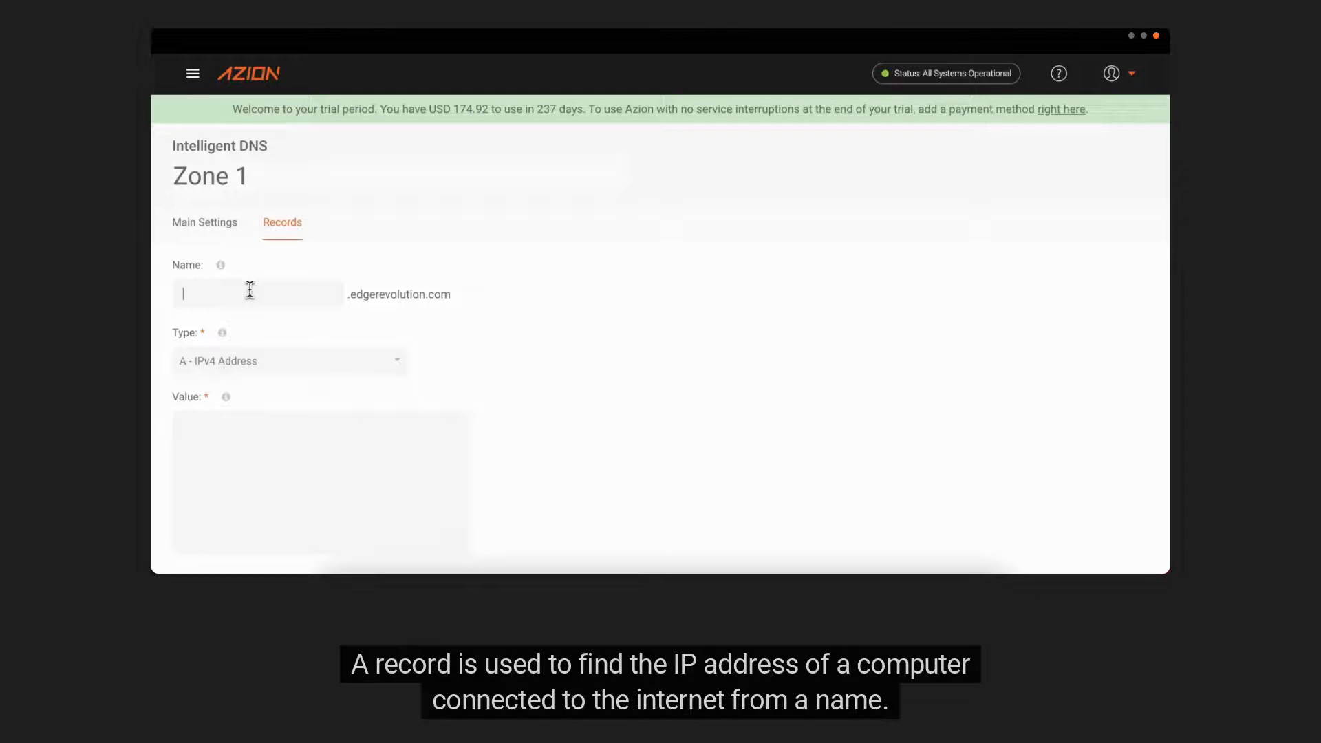
text(@)
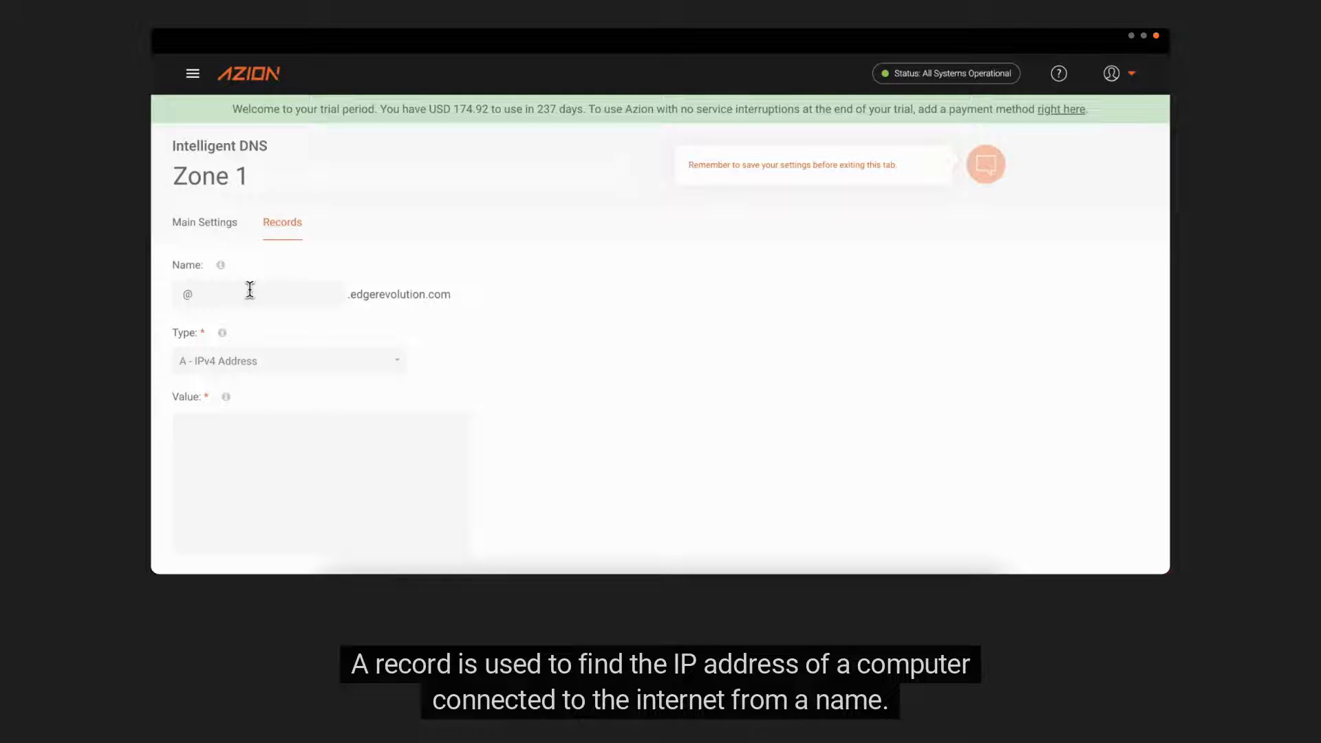
click(286, 360)
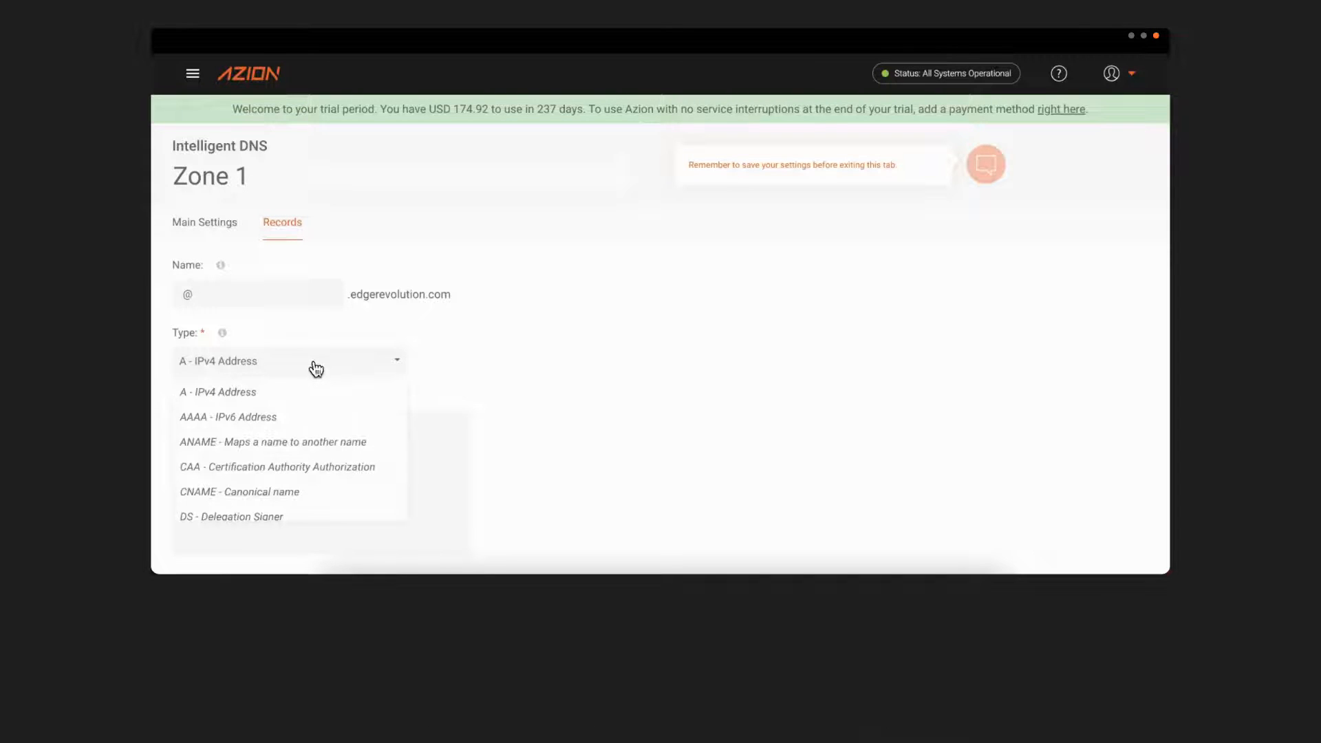
click(273, 442)
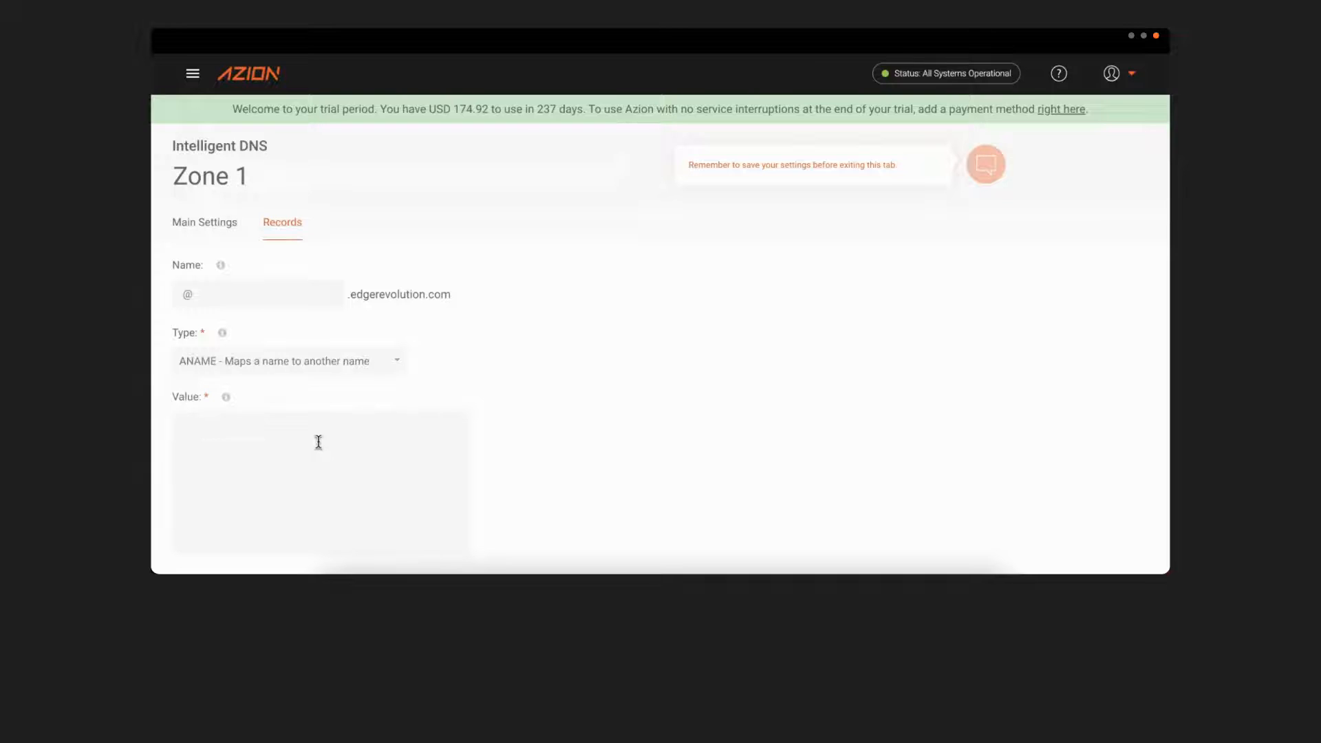
scroll(down, 3)
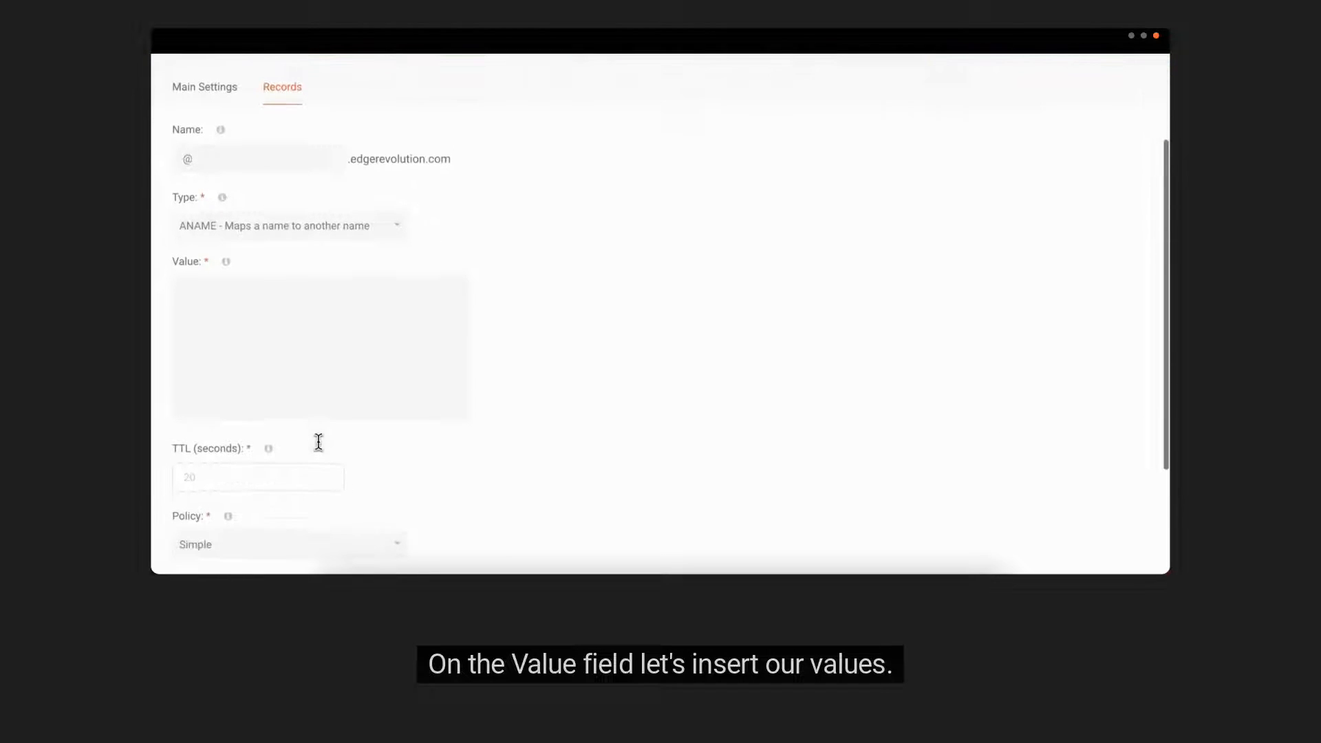
text(q470wkehng.map.azionedge.net)
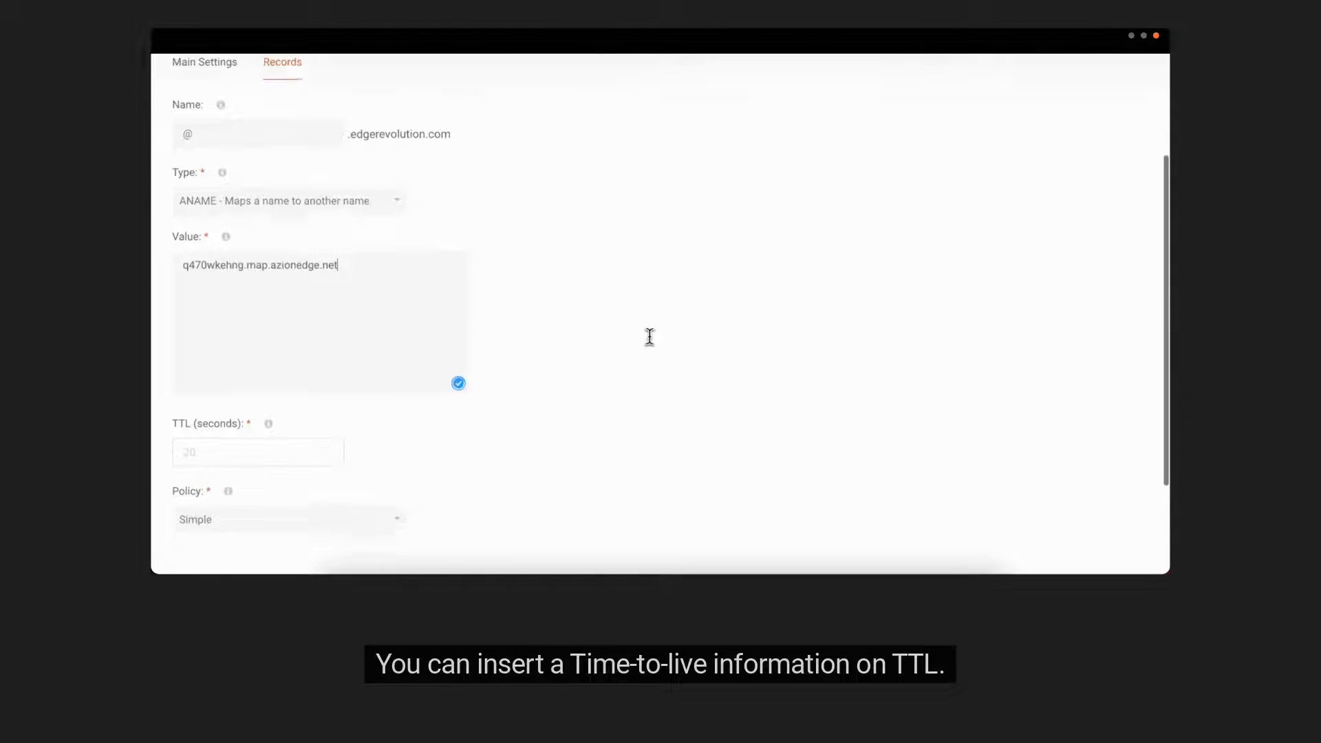
scroll(down, 3)
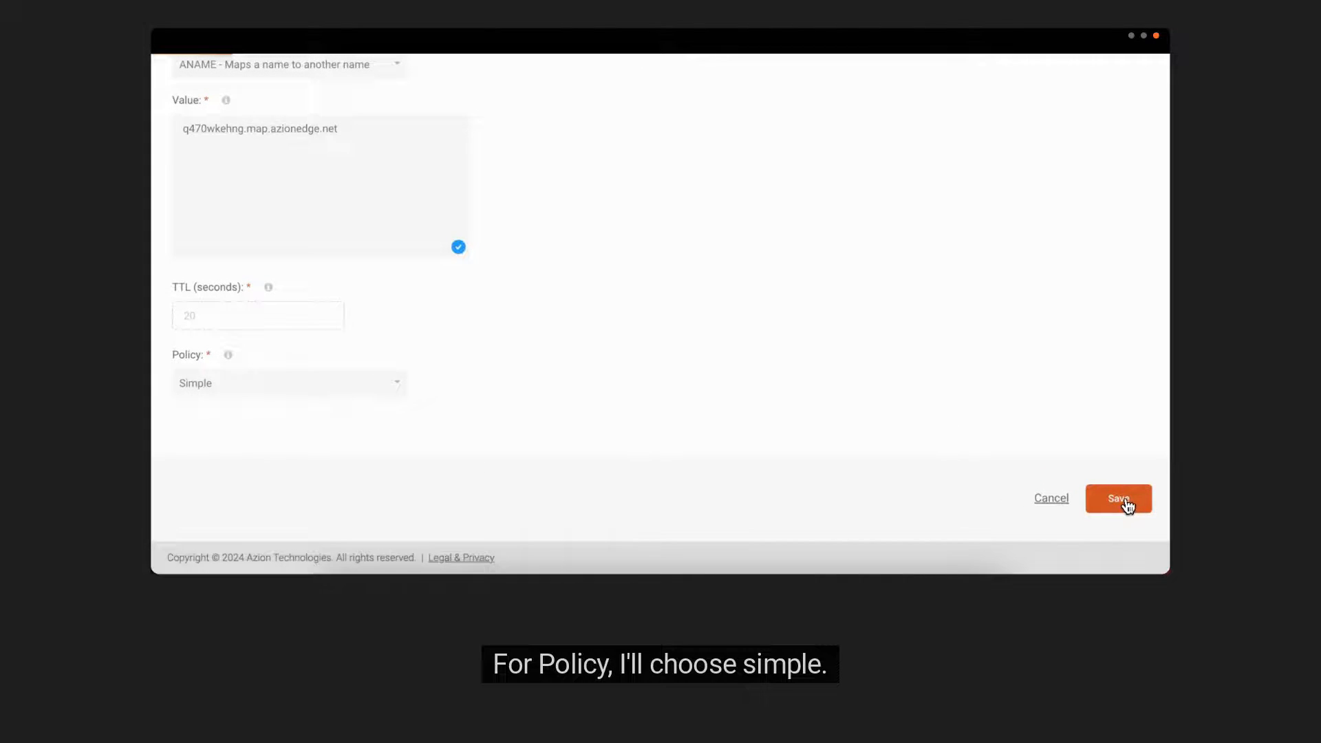
click(1117, 498)
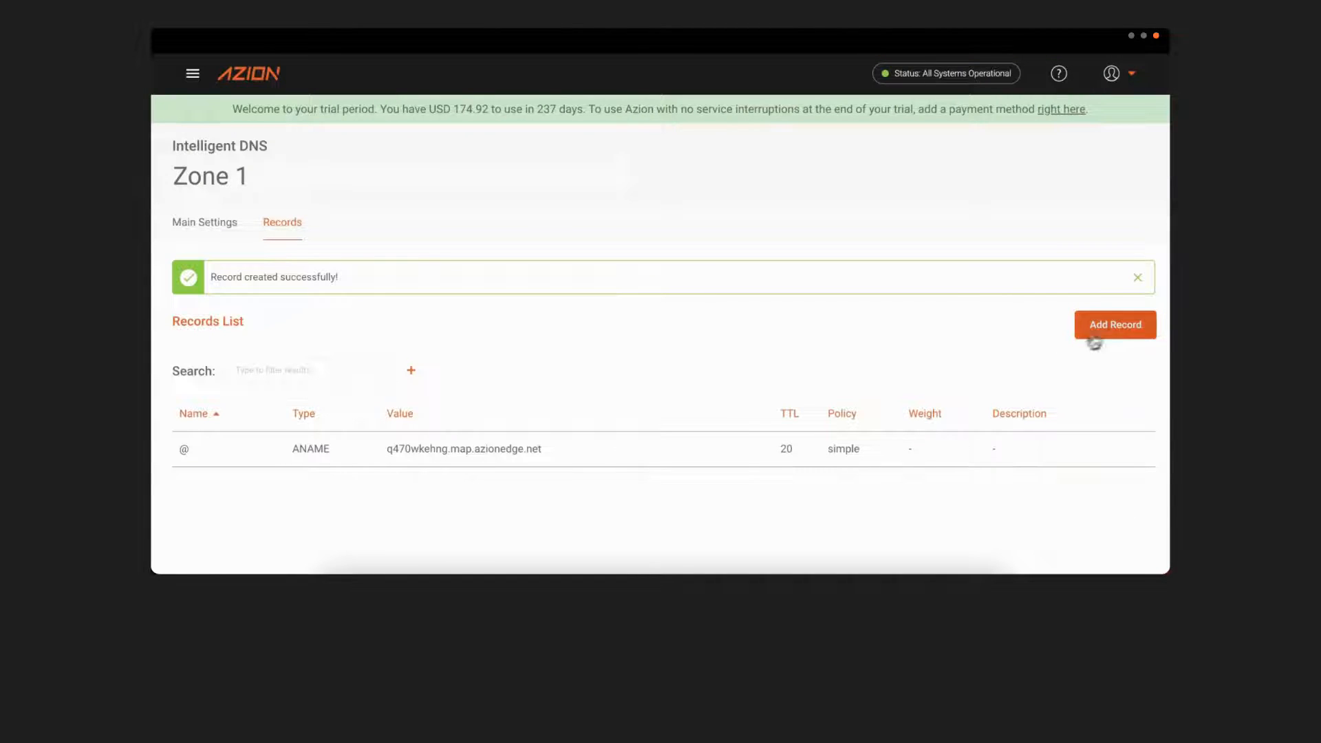
Step: Create CNAME record www → io1pjymmle.map.azionedge.net with TTL 20 and save
click(1113, 325)
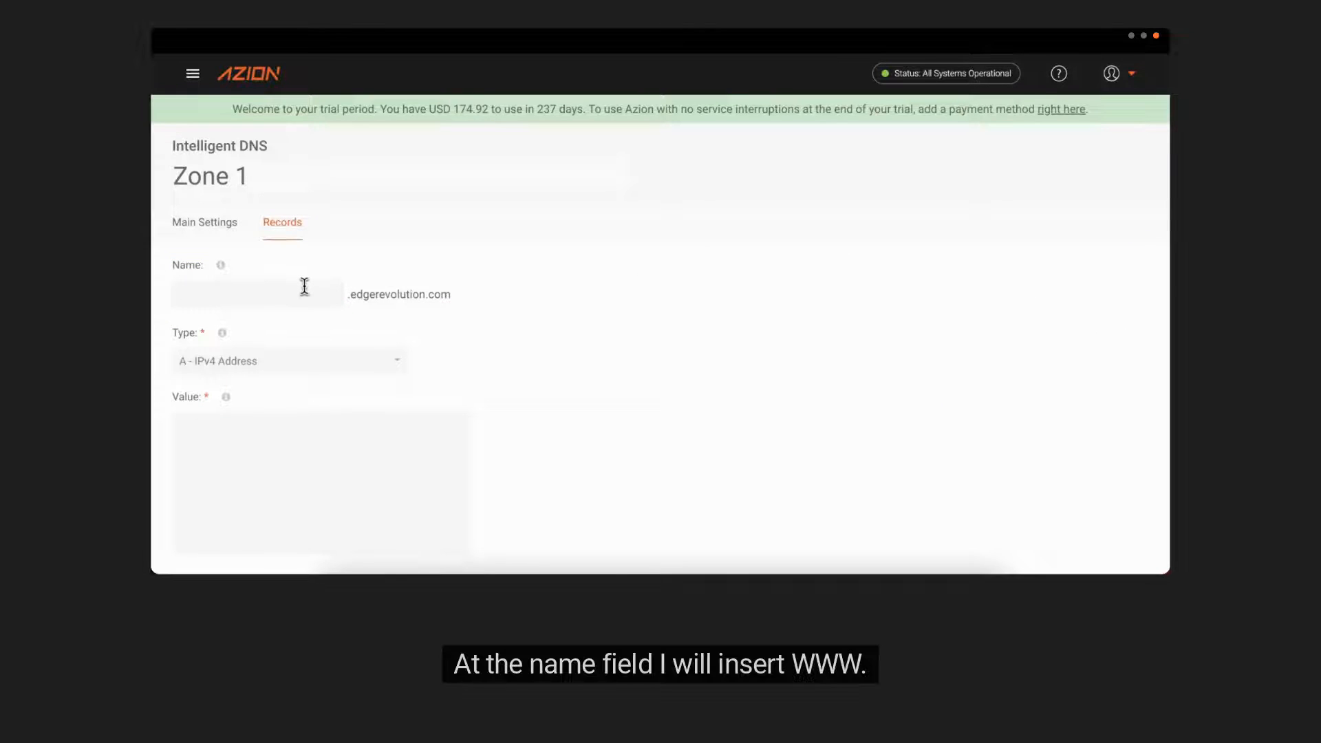
text(www)
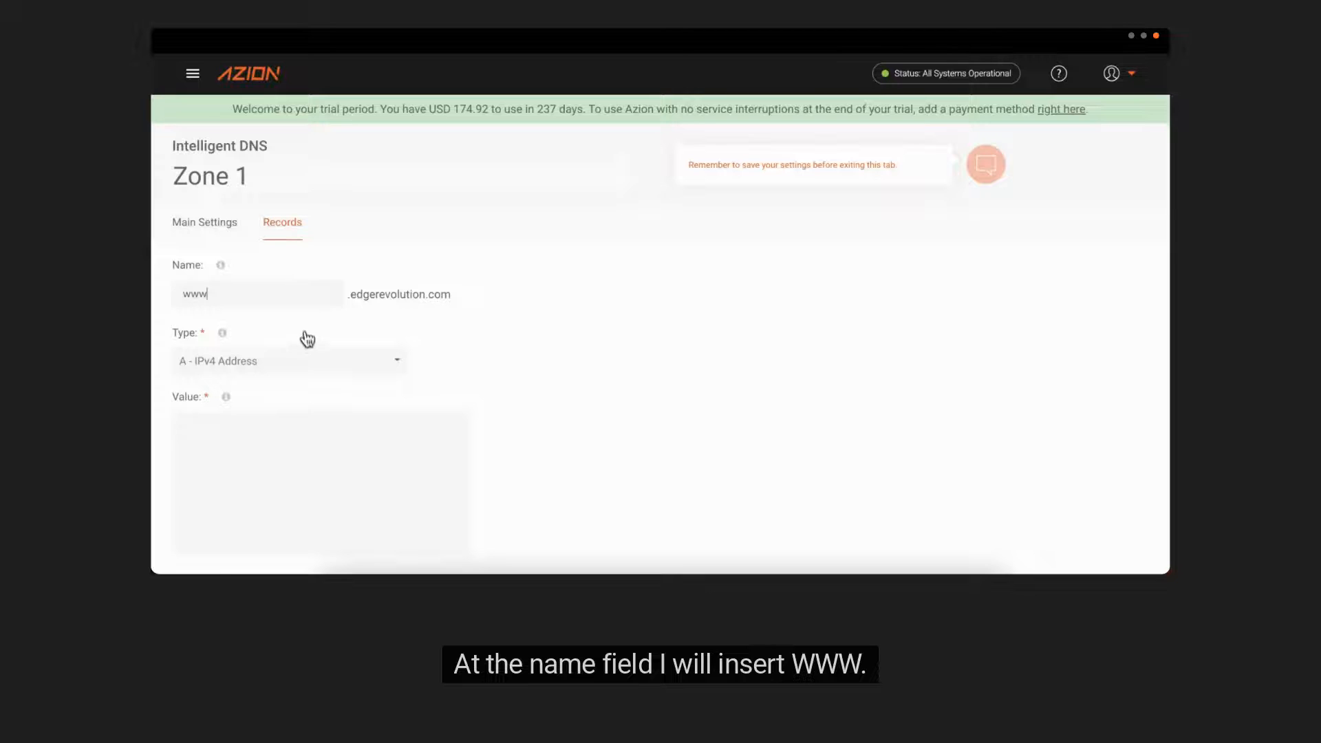
click(289, 360)
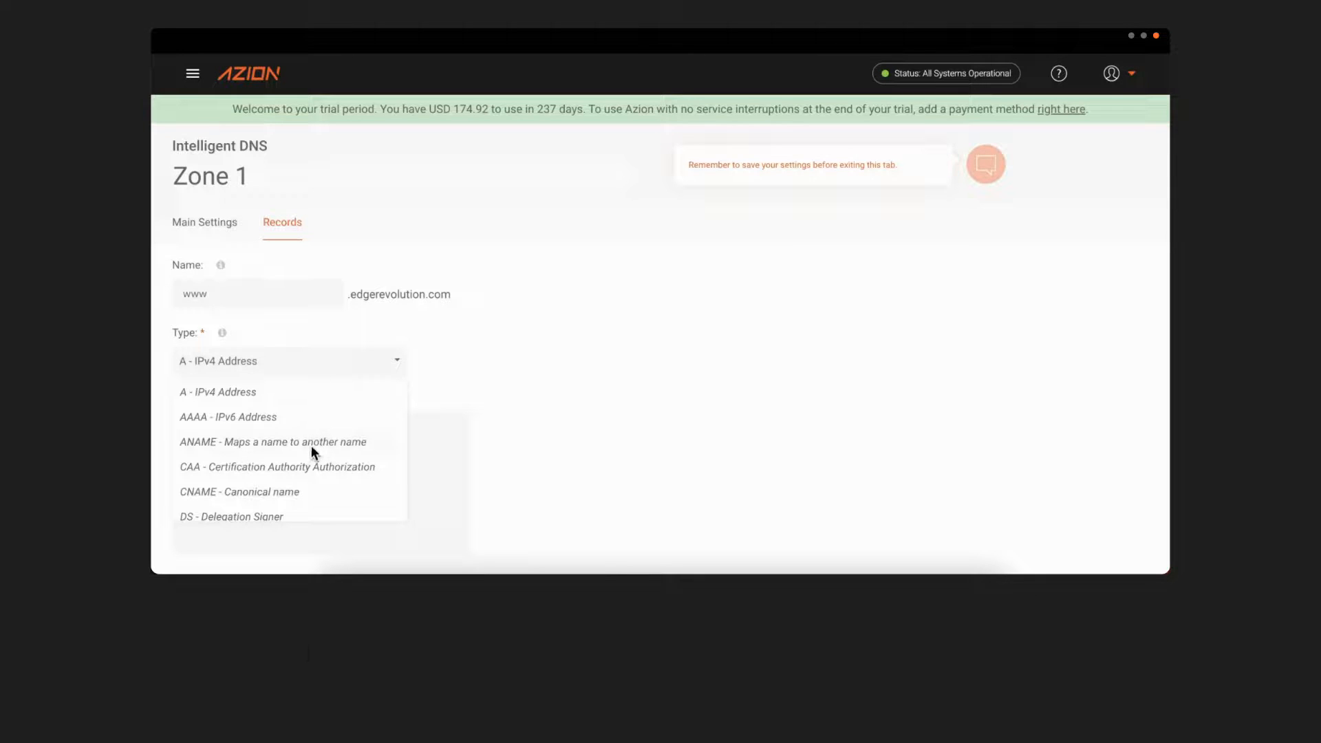
click(238, 491)
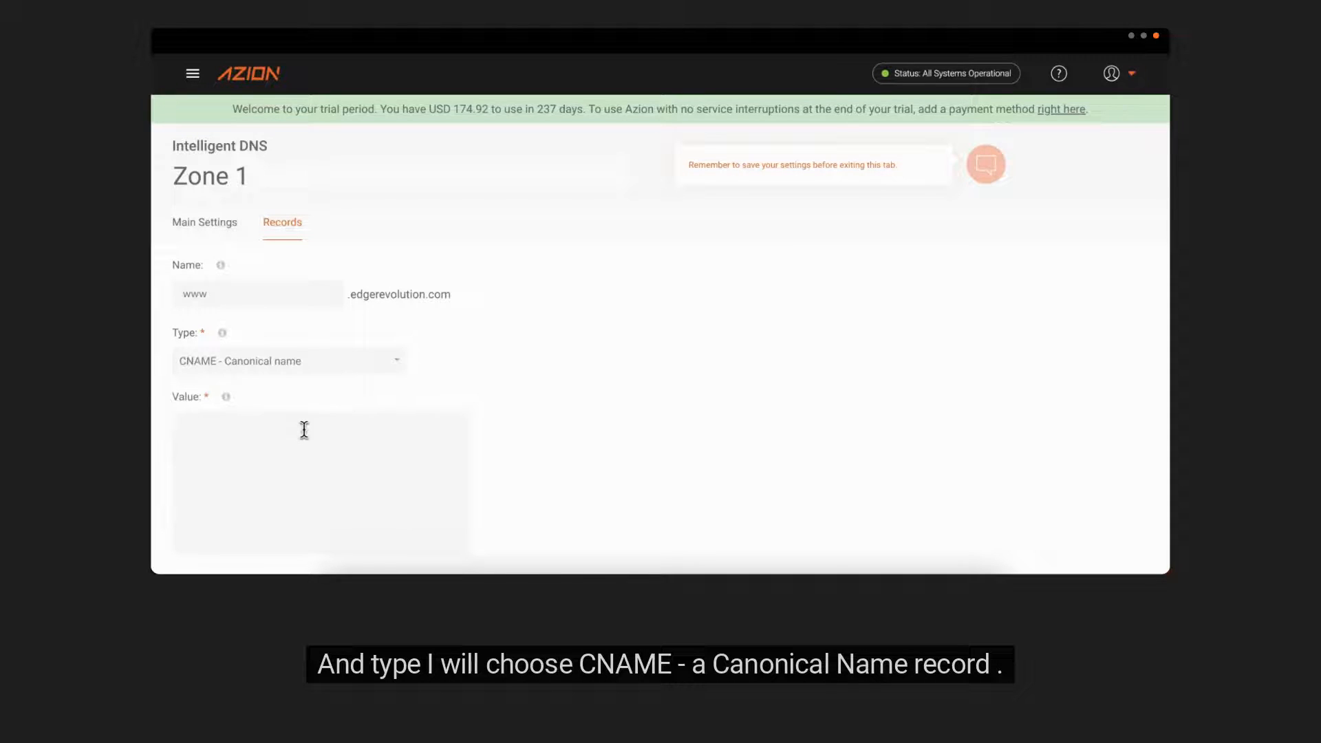
text(io1pjymmle.map.azionedge.net)
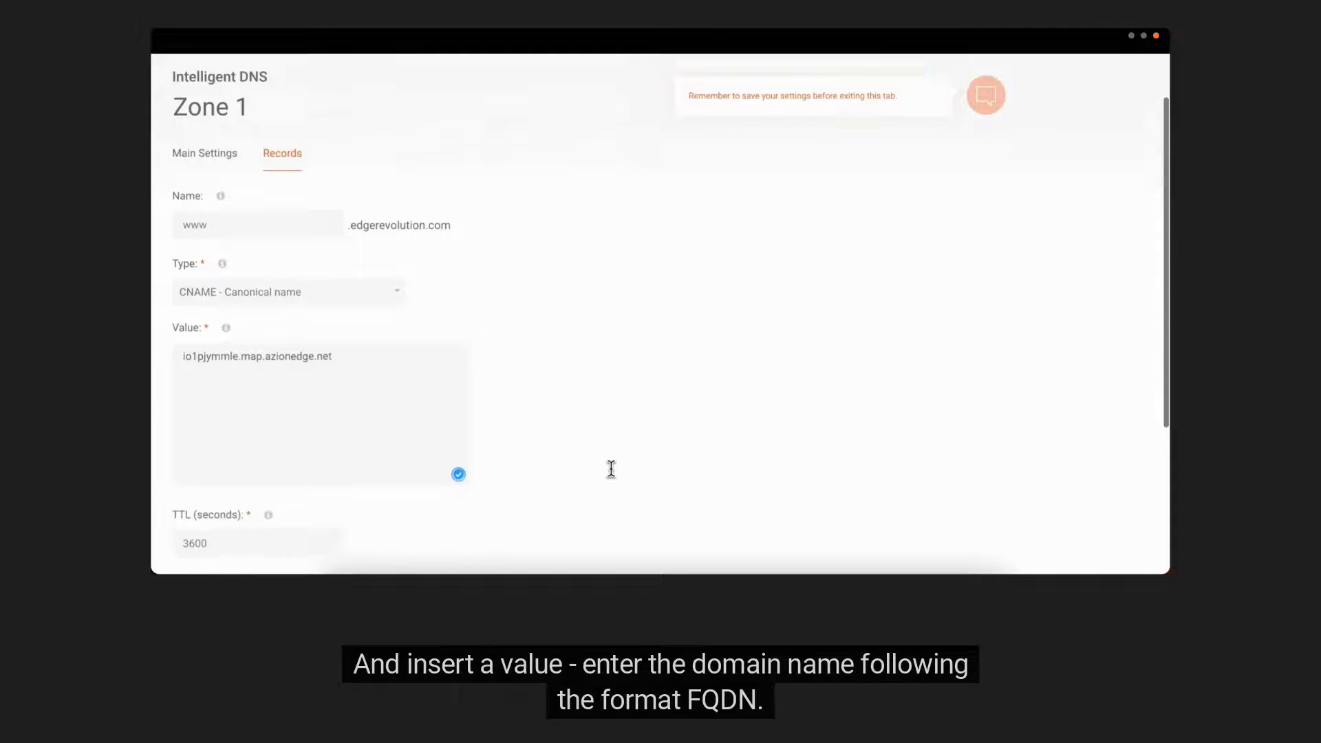
scroll(down, 3)
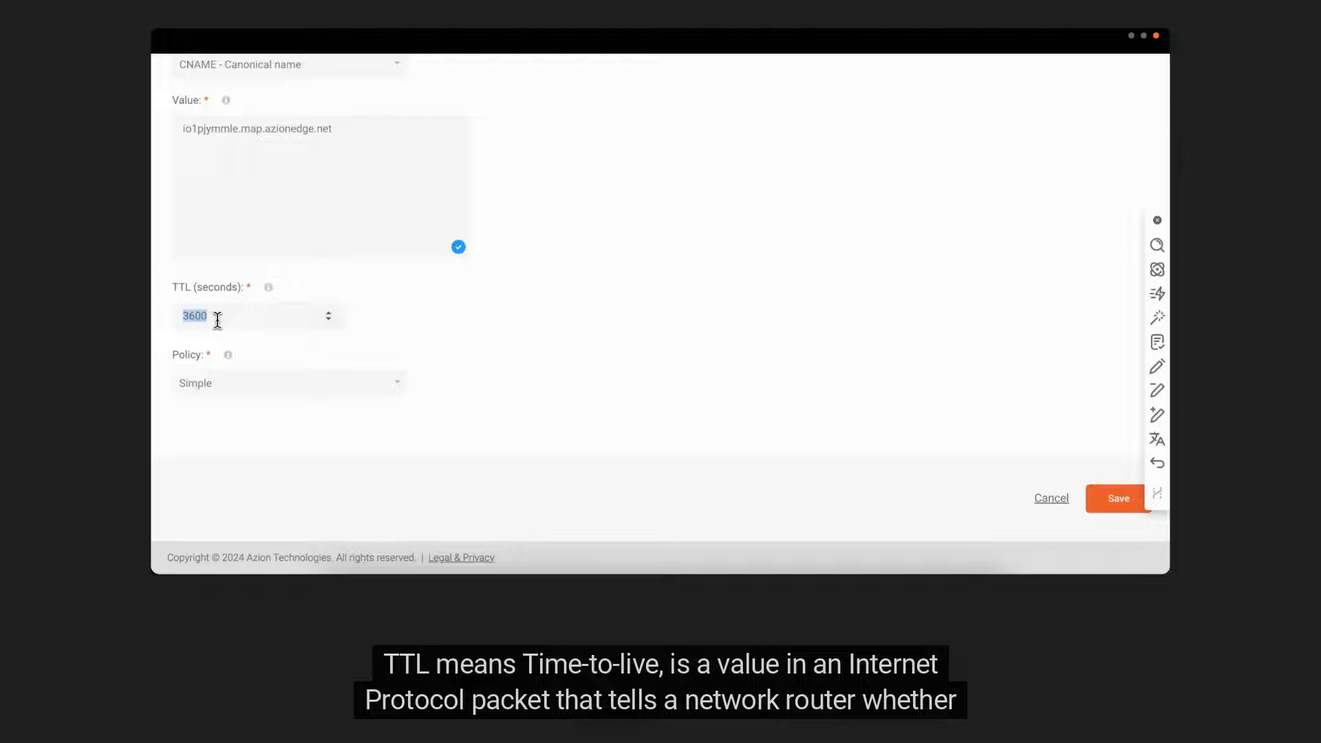
text(20)
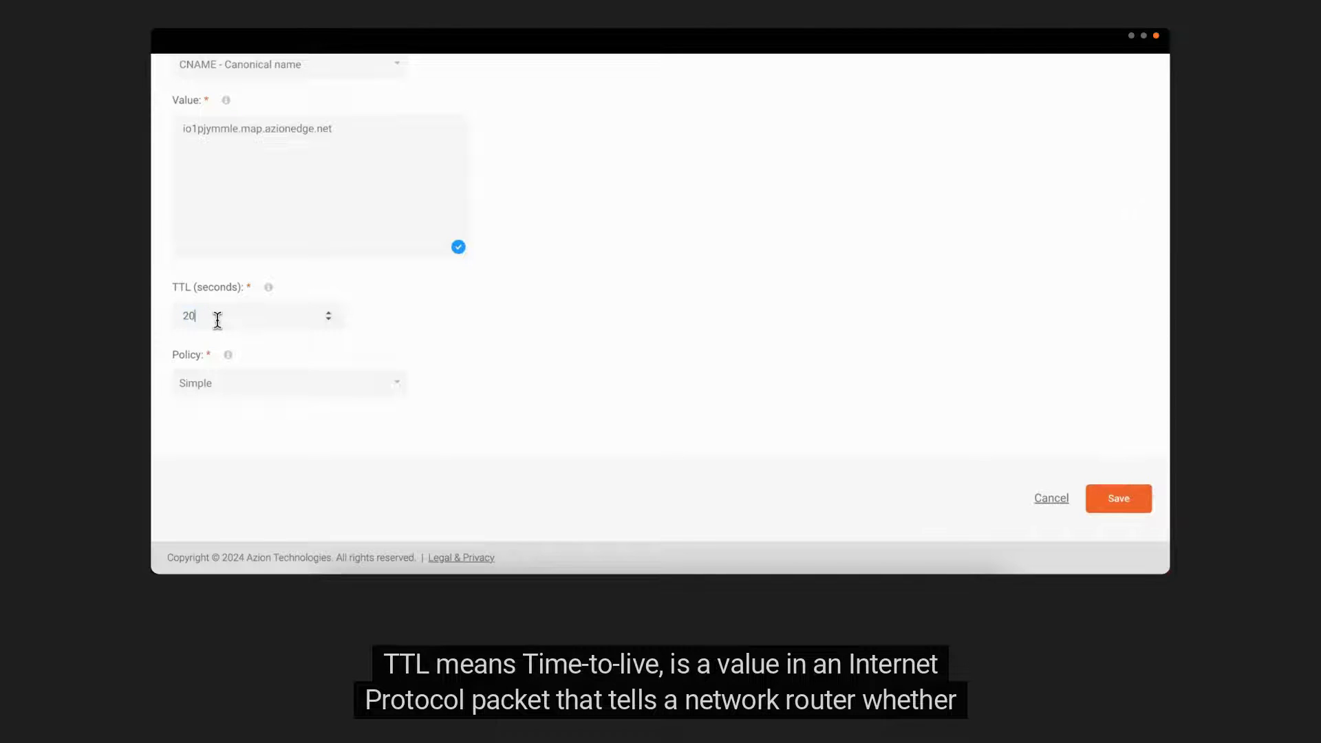
mouse_move(576, 346)
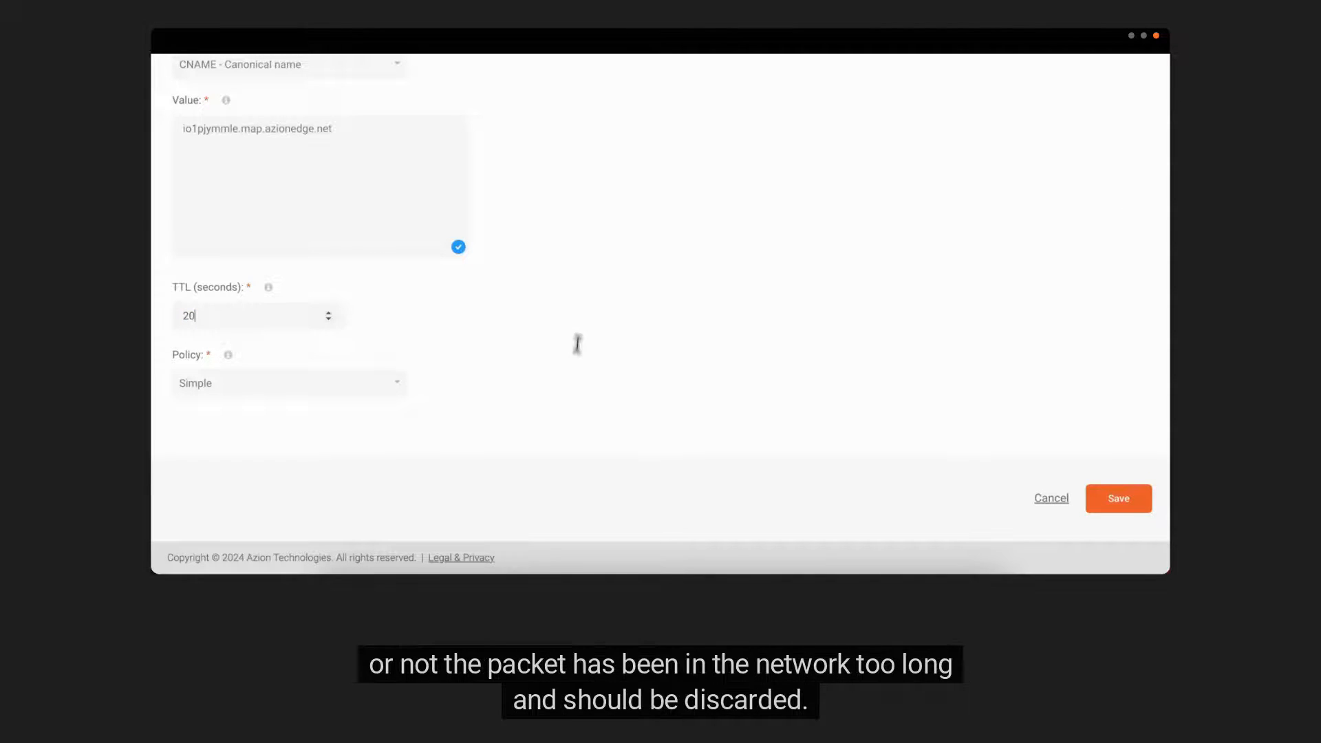
mouse_move(1026, 417)
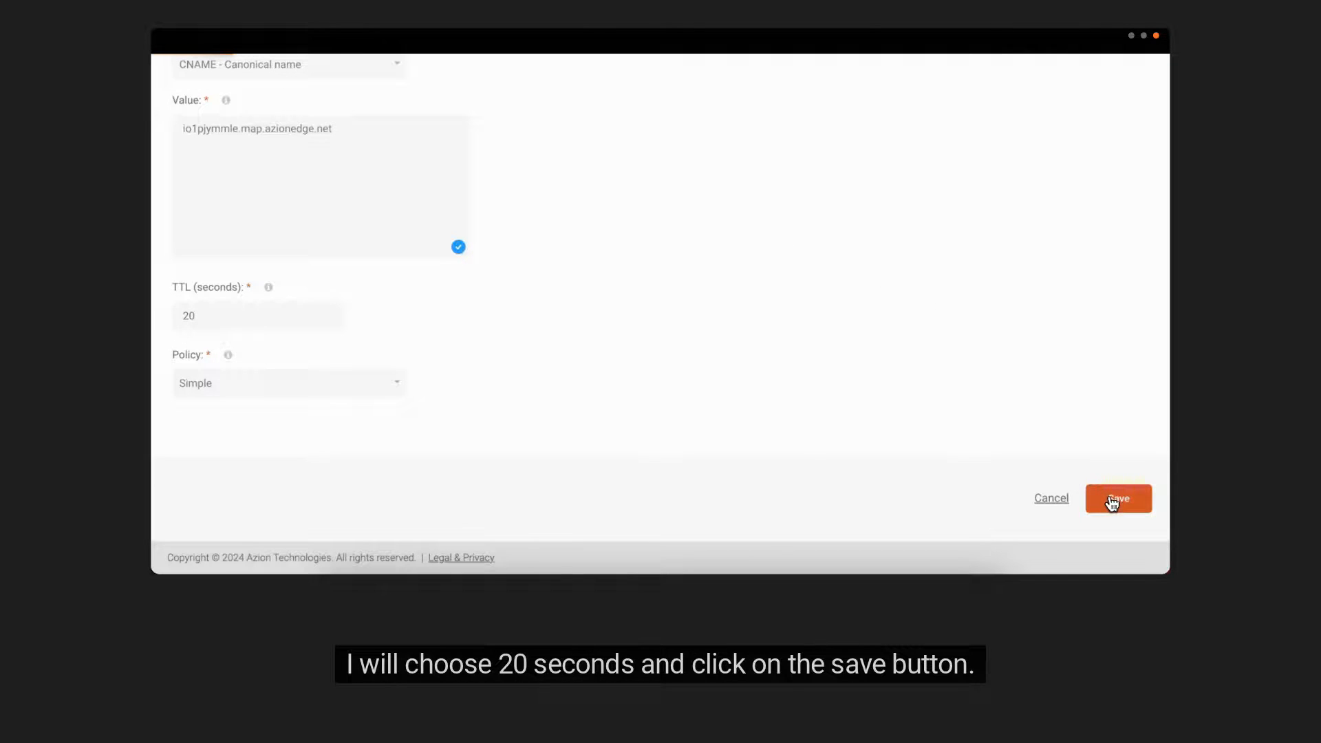
click(1118, 498)
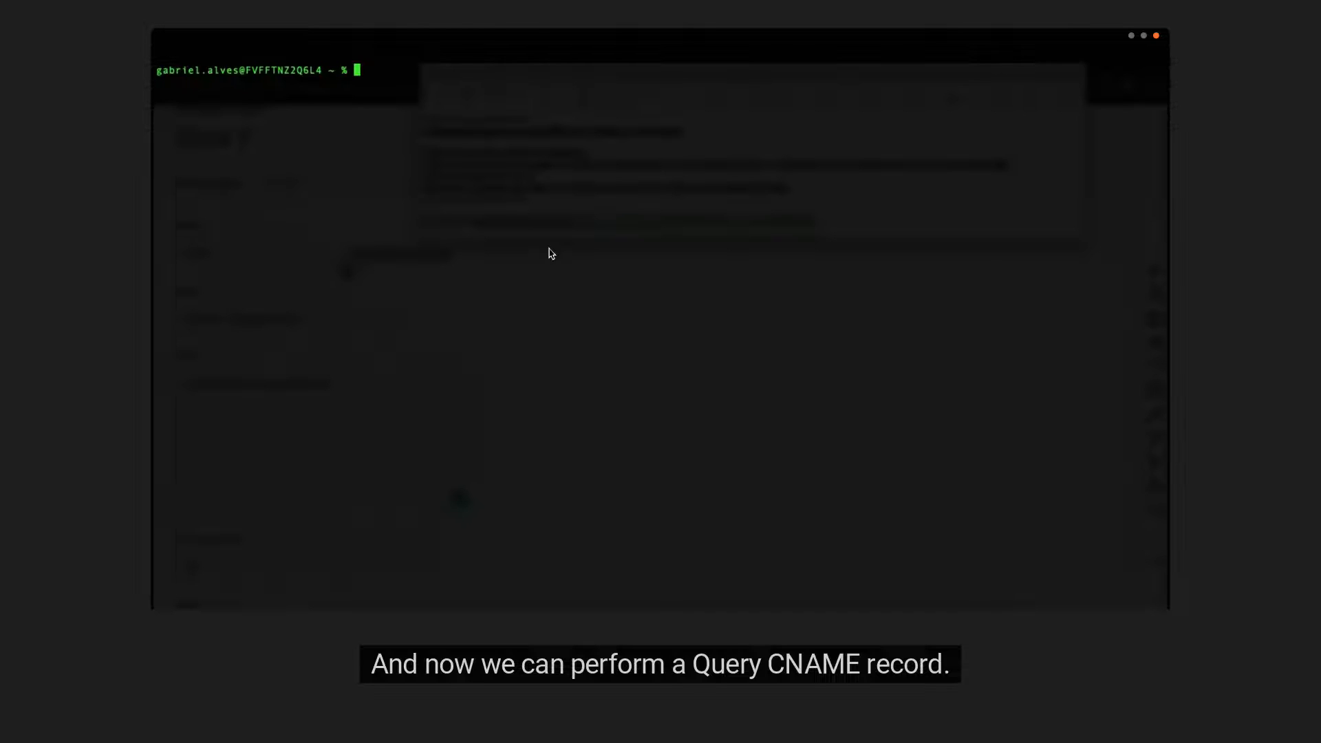
text(dig www.edger)
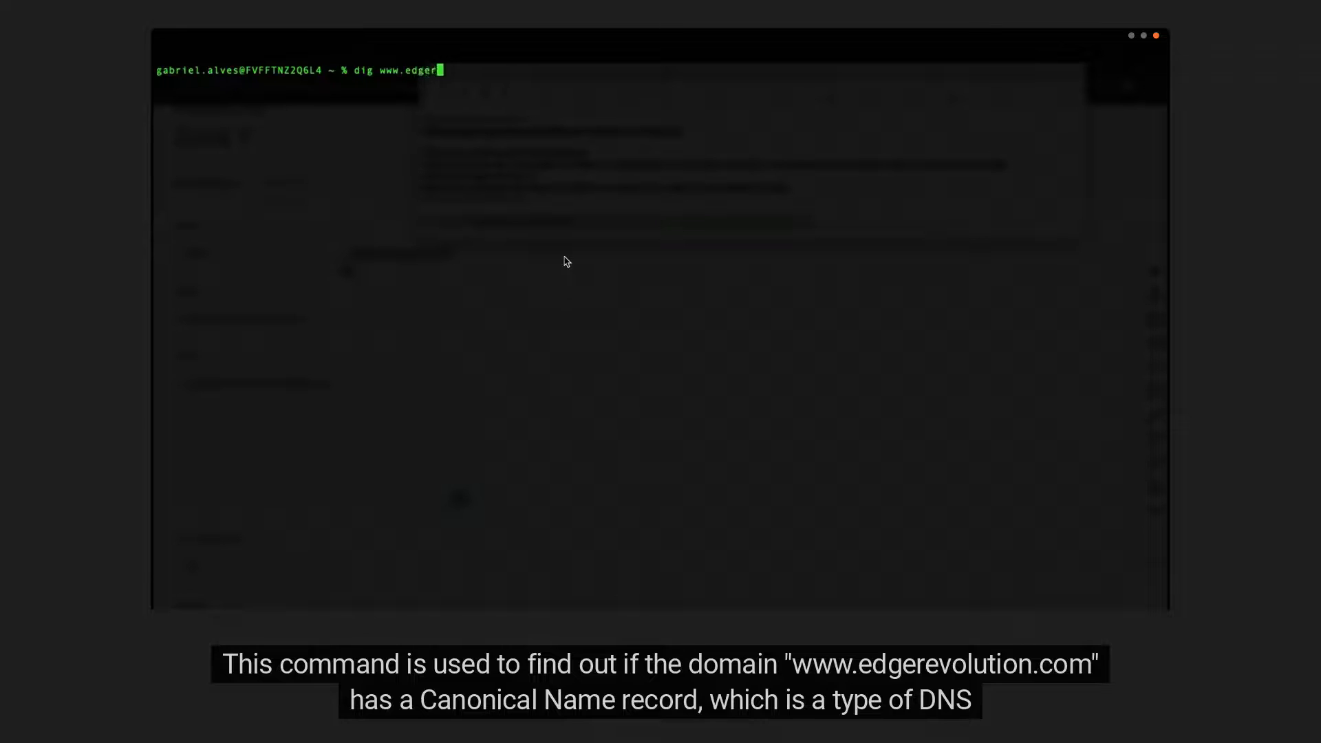
text(evolution)
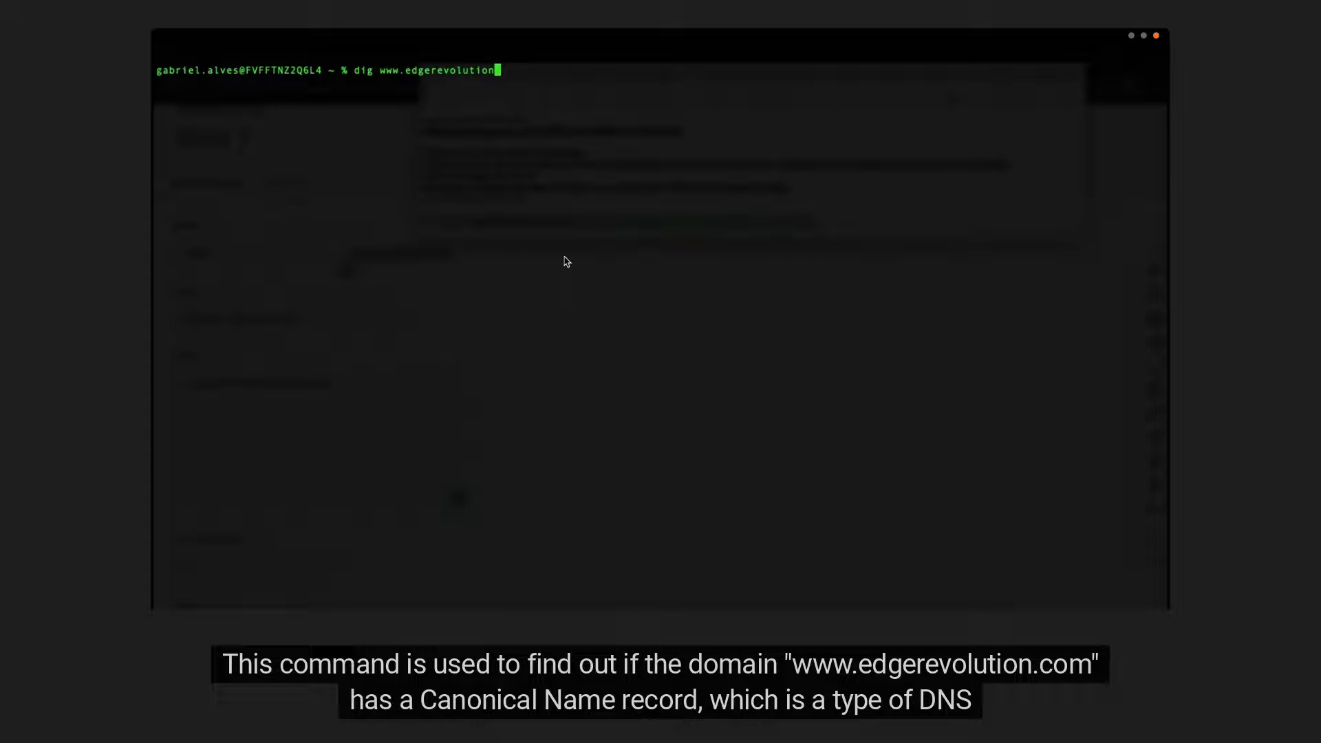
text(.com)
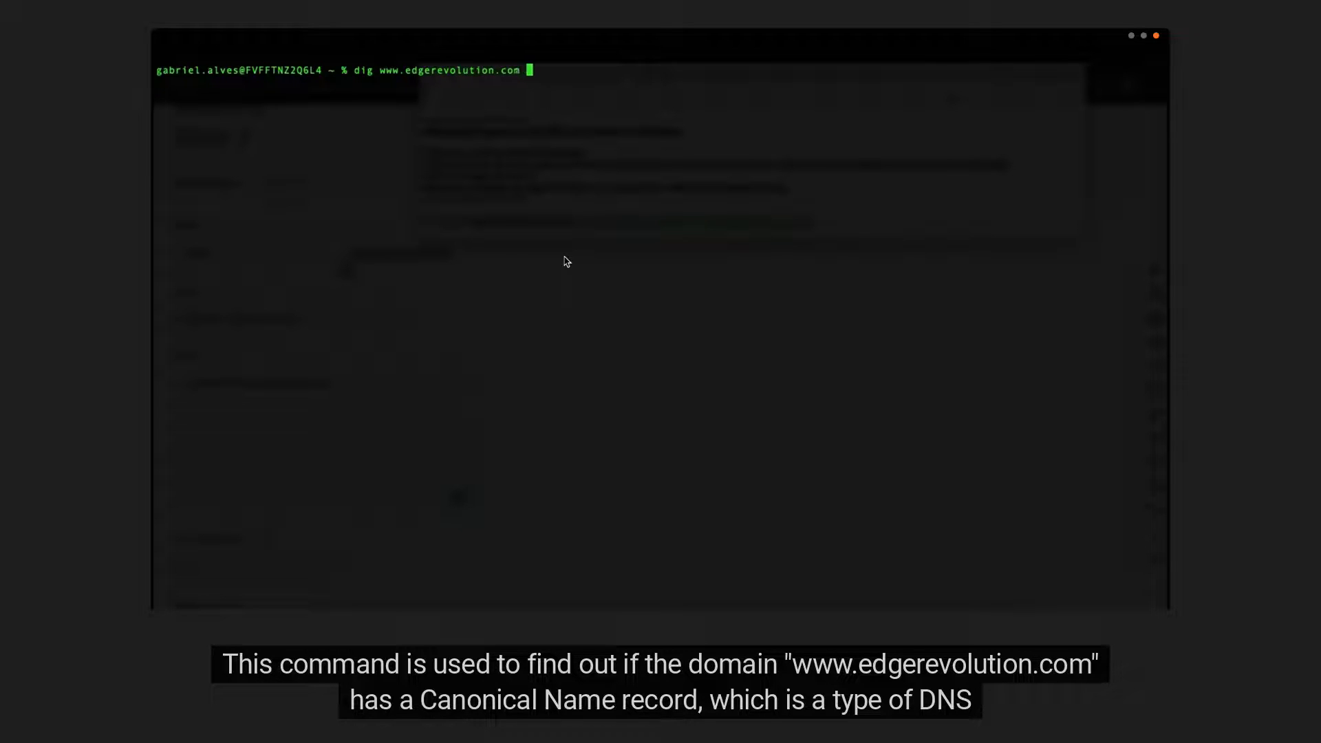
text(20 IN)
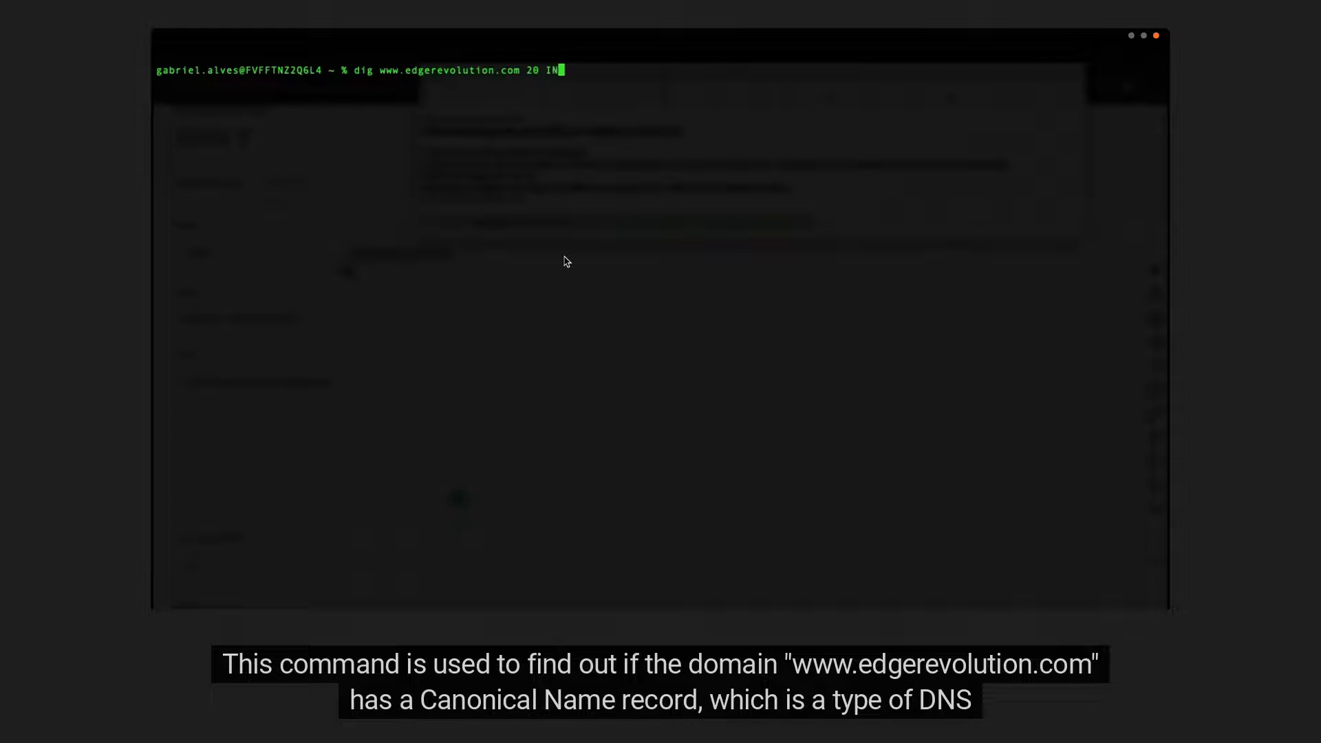
text(CNAME)
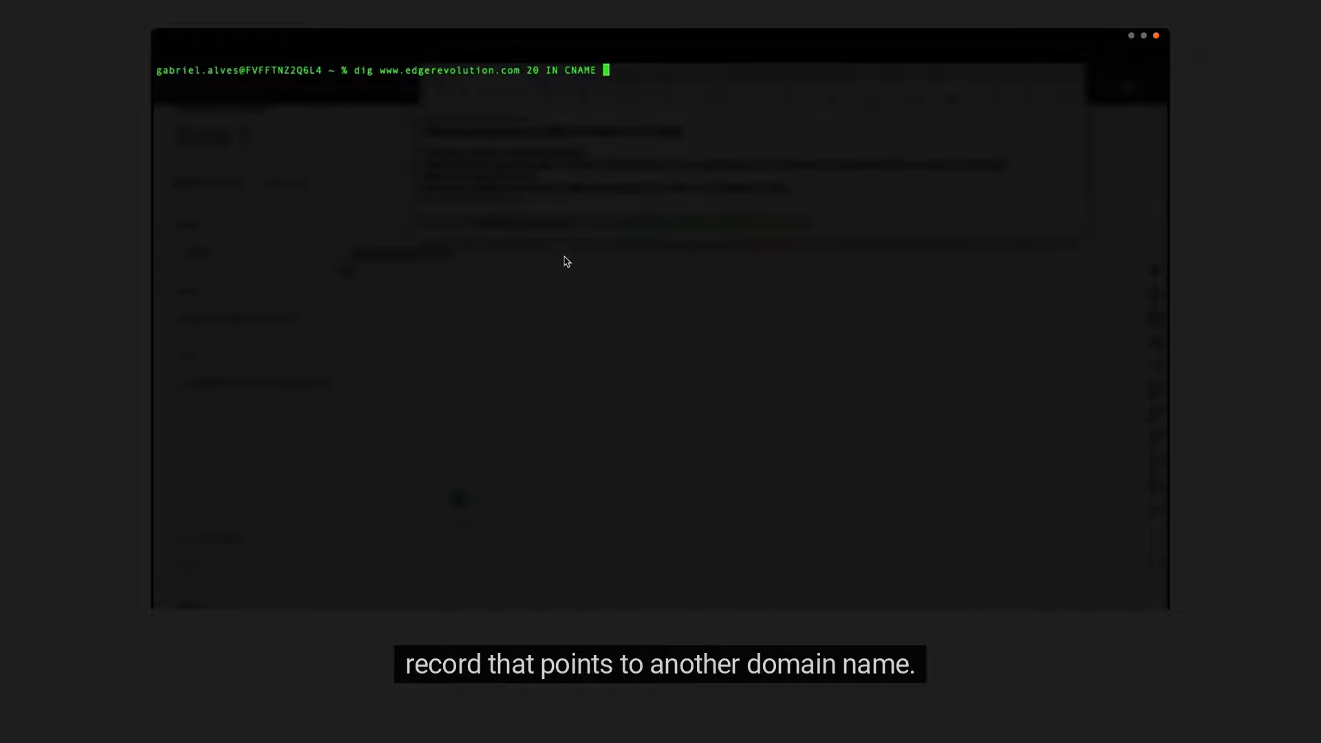
text(io1pjymmle.map.azionedge.net)
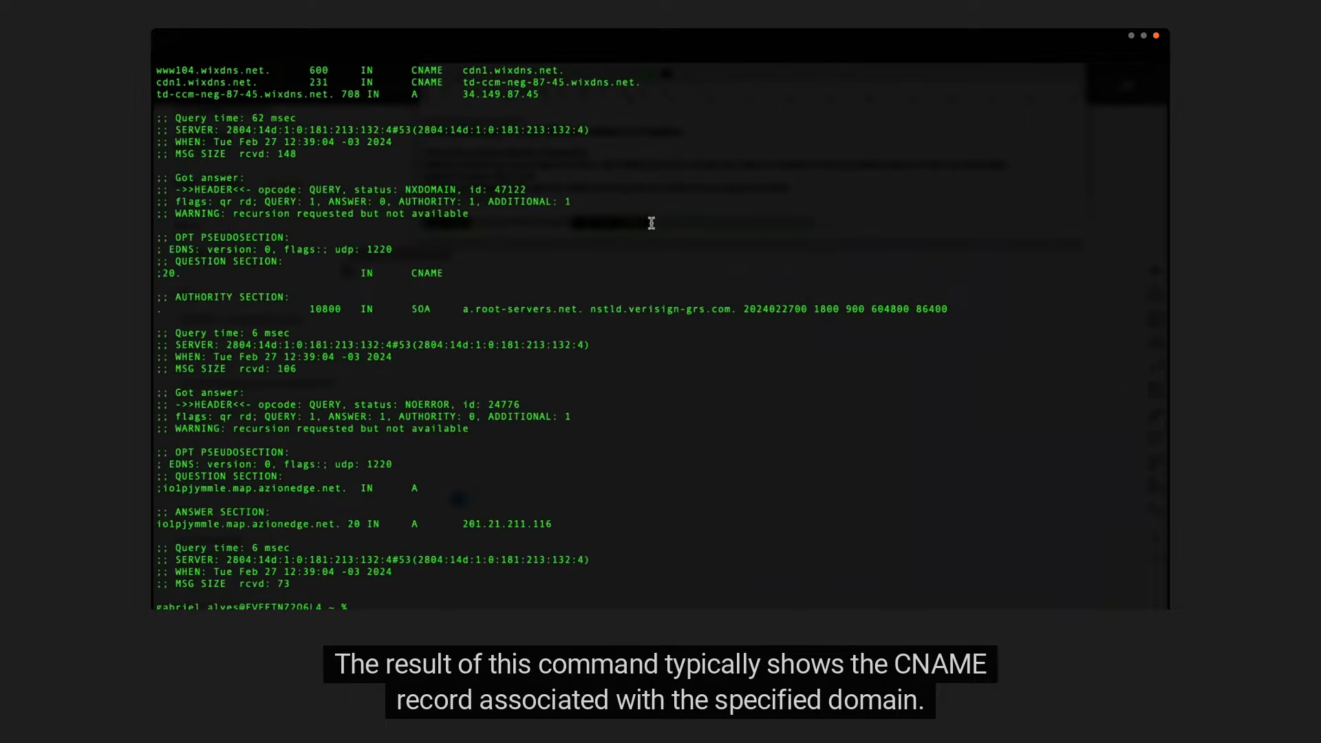
mouse_move(838, 337)
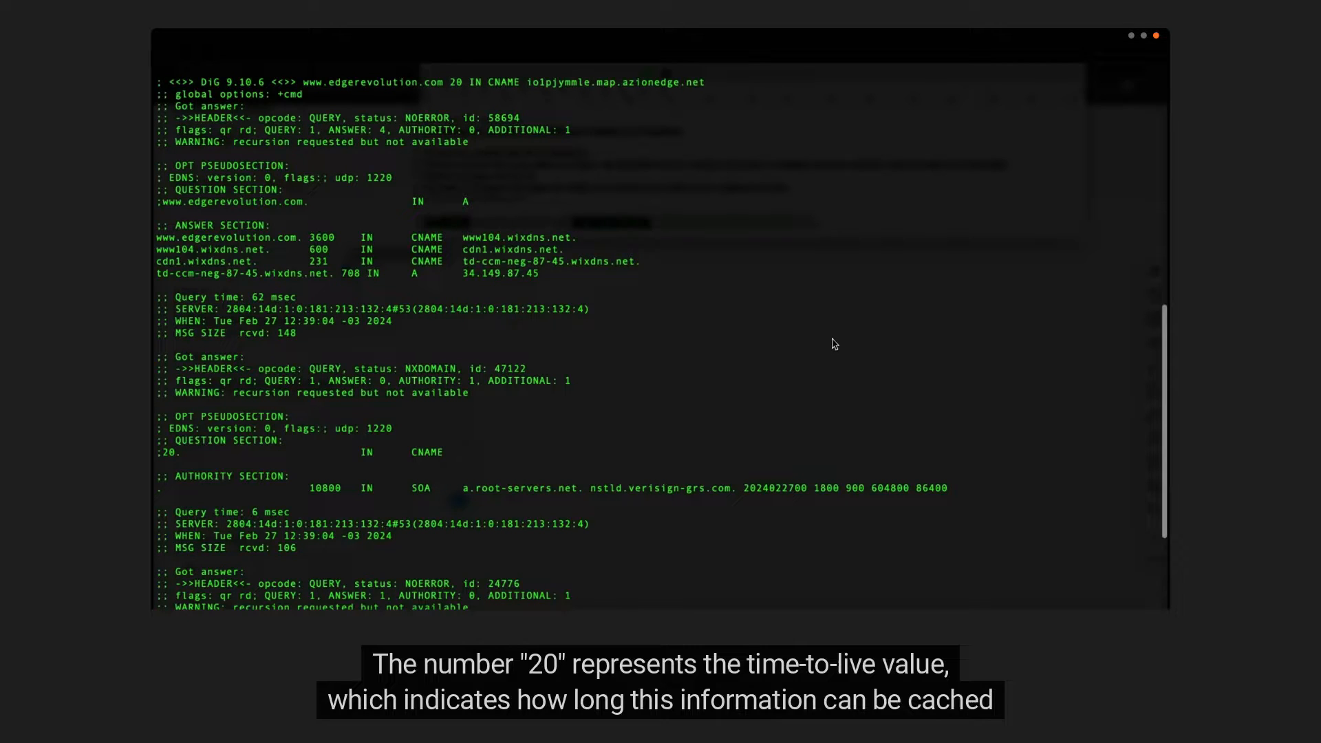
scroll(down, 3)
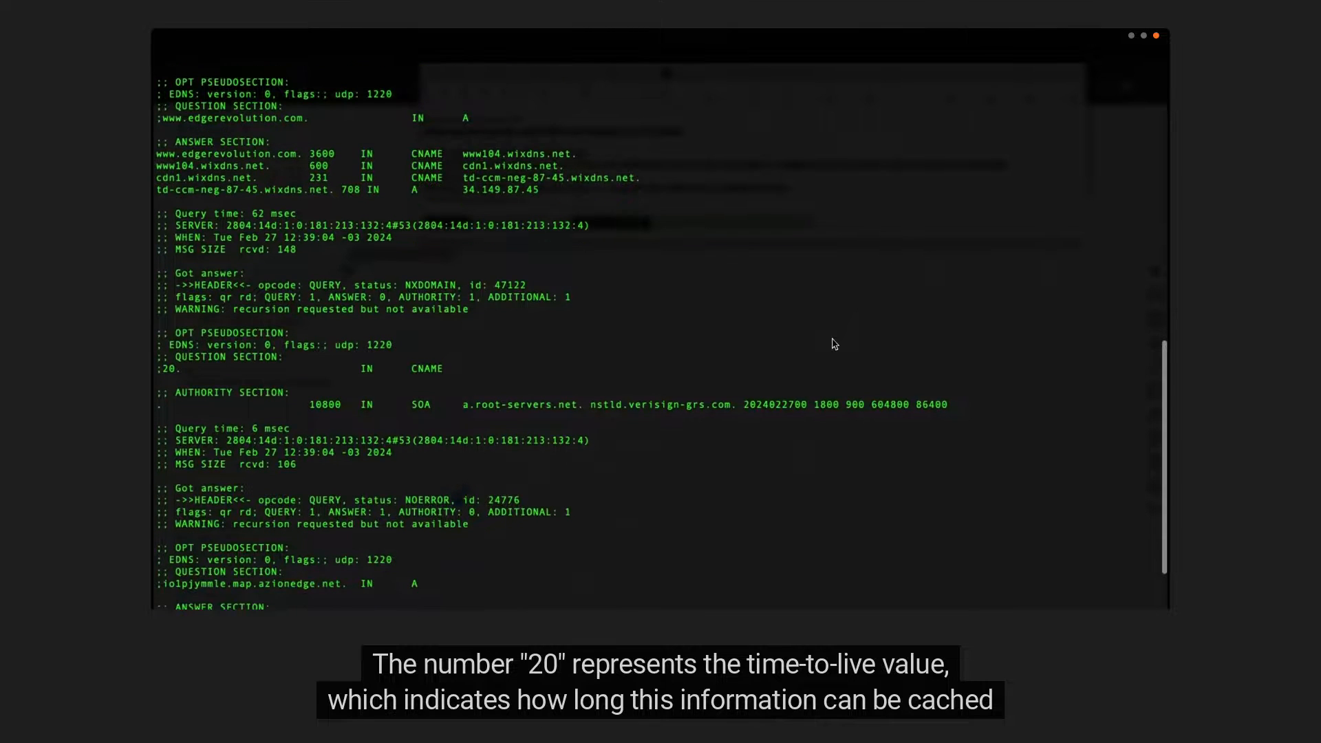
scroll(down, 3)
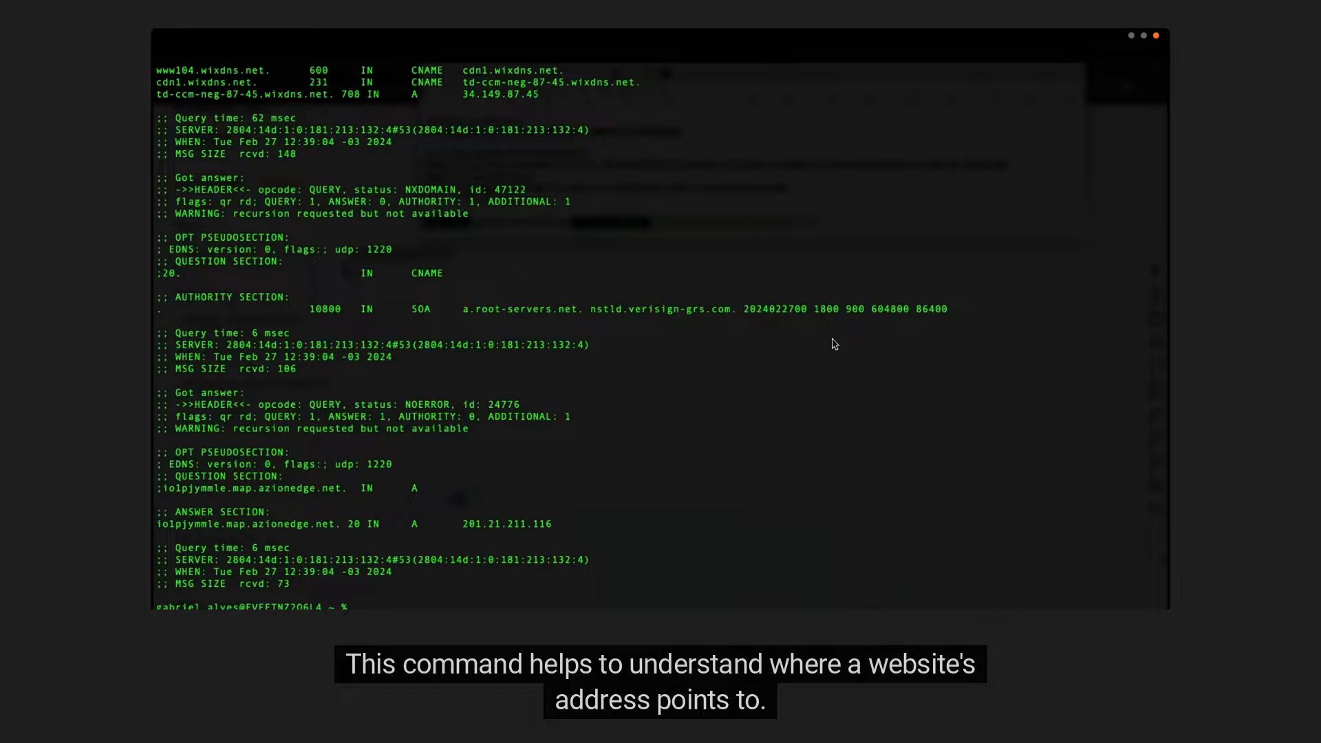
mouse_move(647, 444)
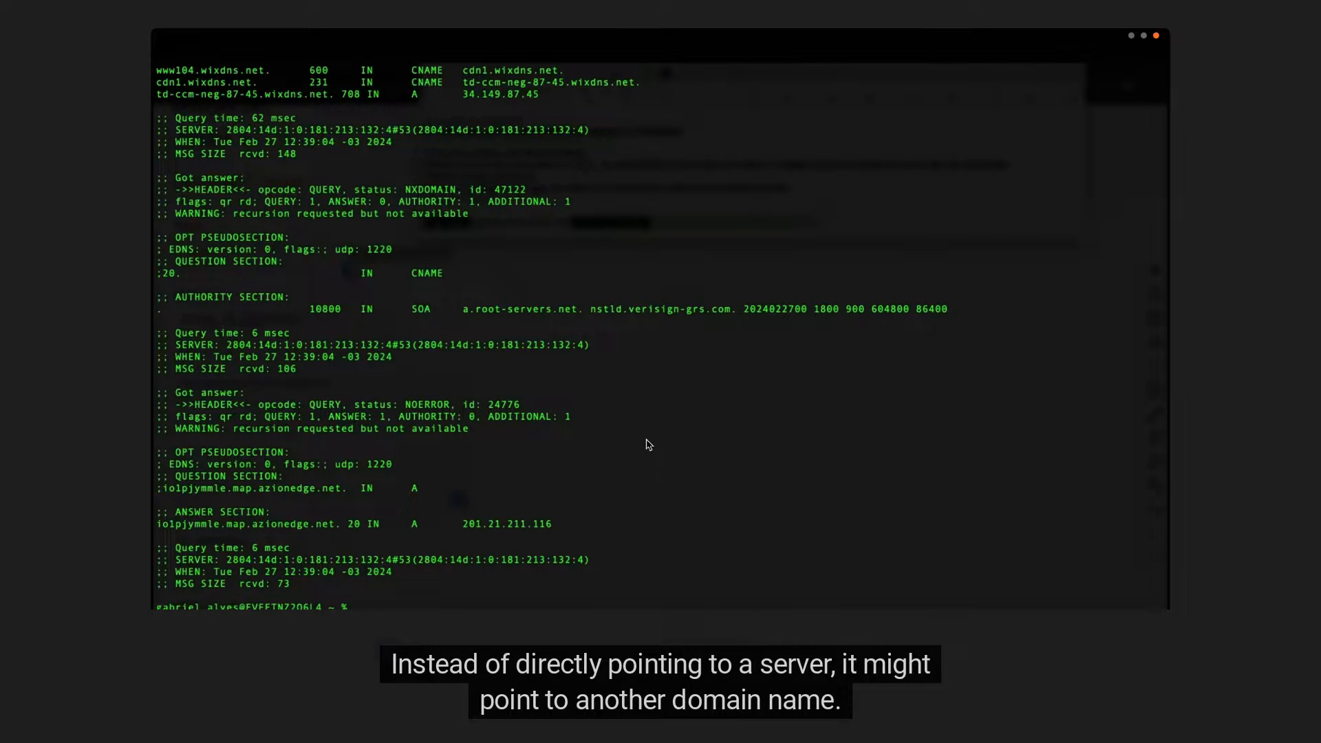
mouse_move(508, 576)
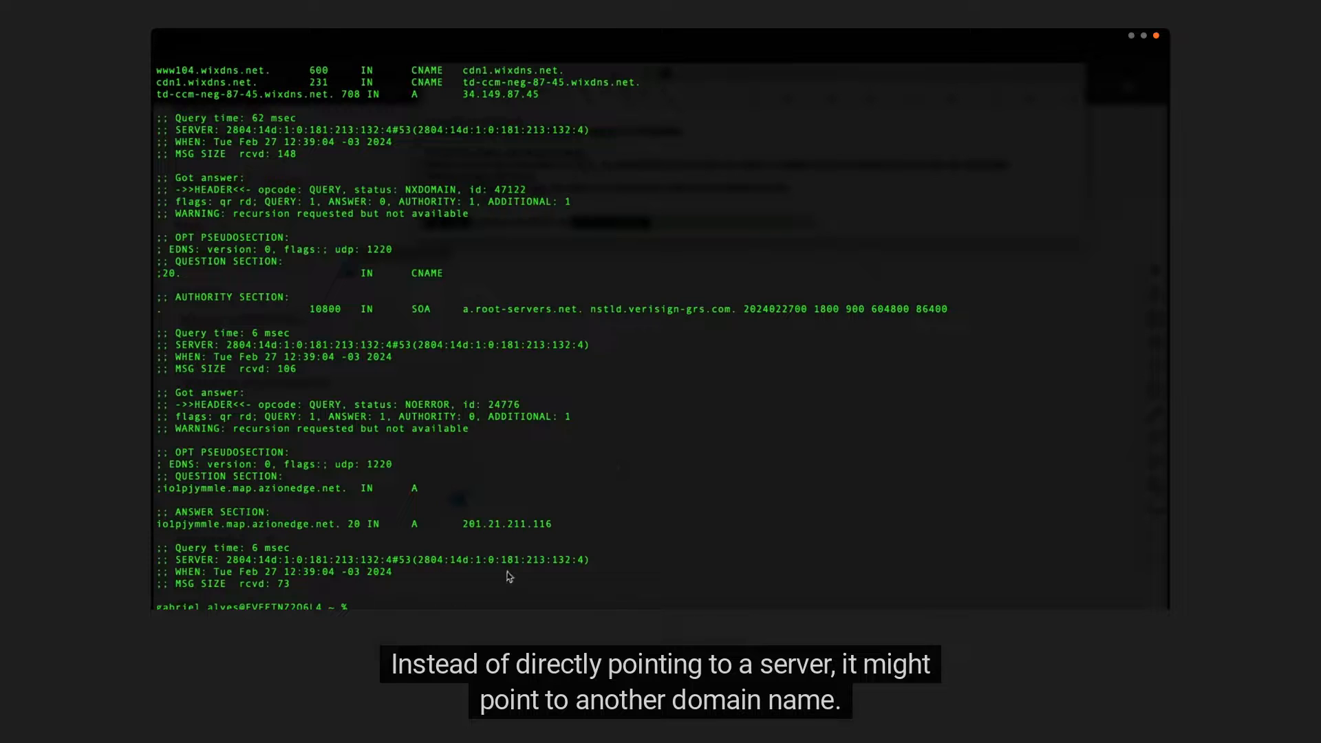